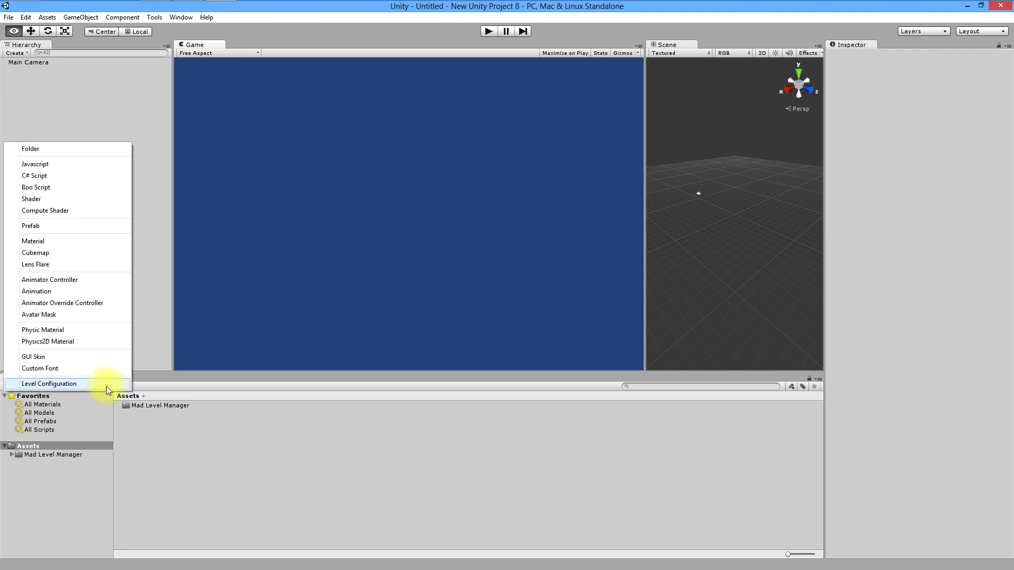
# Create a Level Configuration asset and rename it 'My Fisrt Level Configuration'.
pyautogui.click(49, 384)
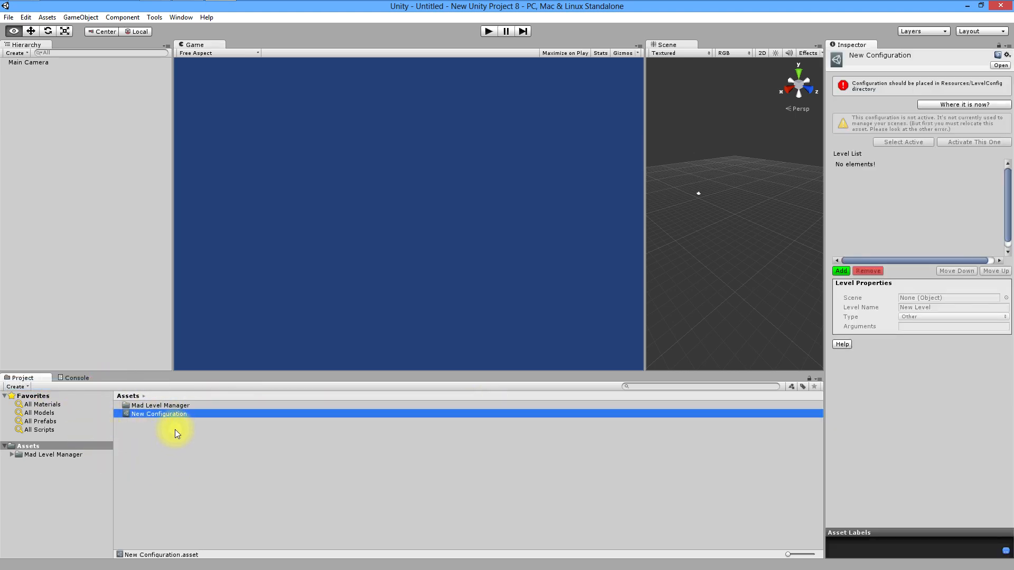
pyautogui.doubleClick(158, 414)
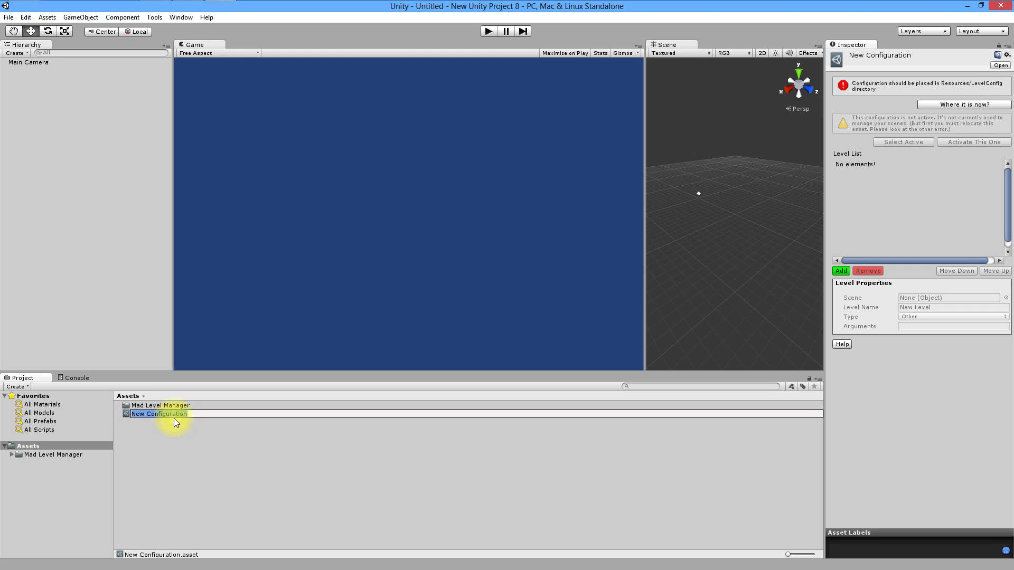
pyautogui.write('My Fisr')
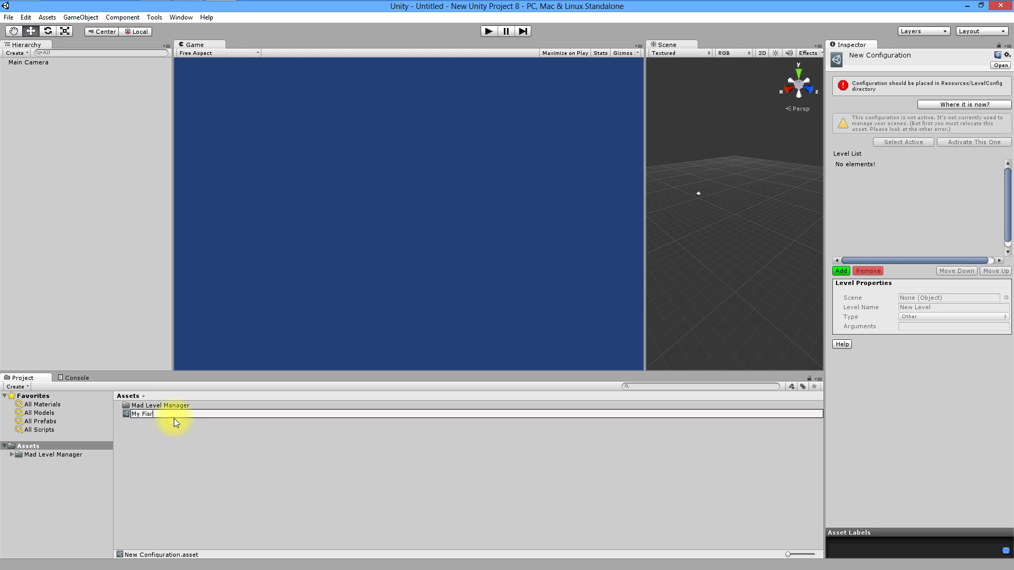
pyautogui.write('t Level')
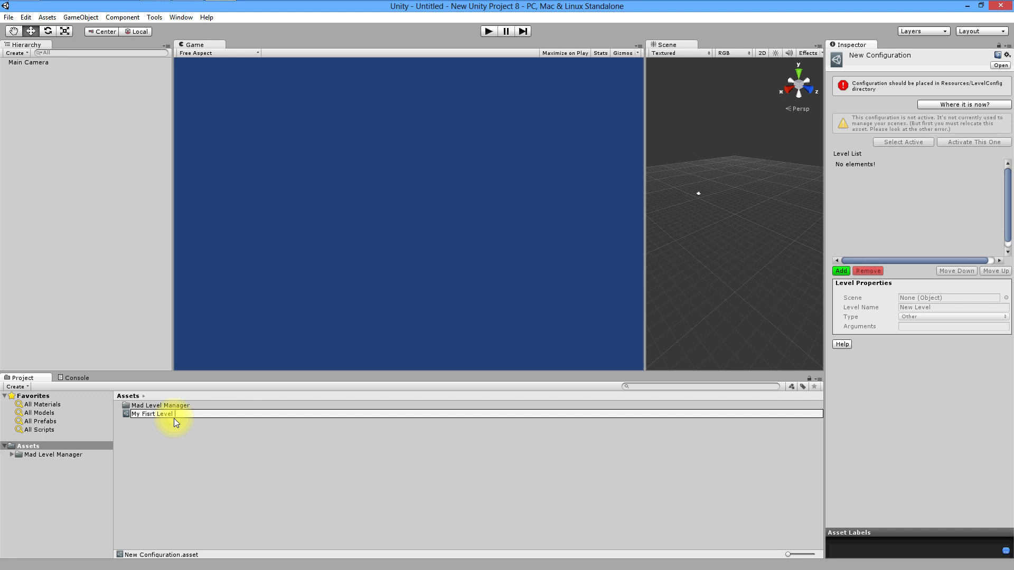
pyautogui.write('Configuration')
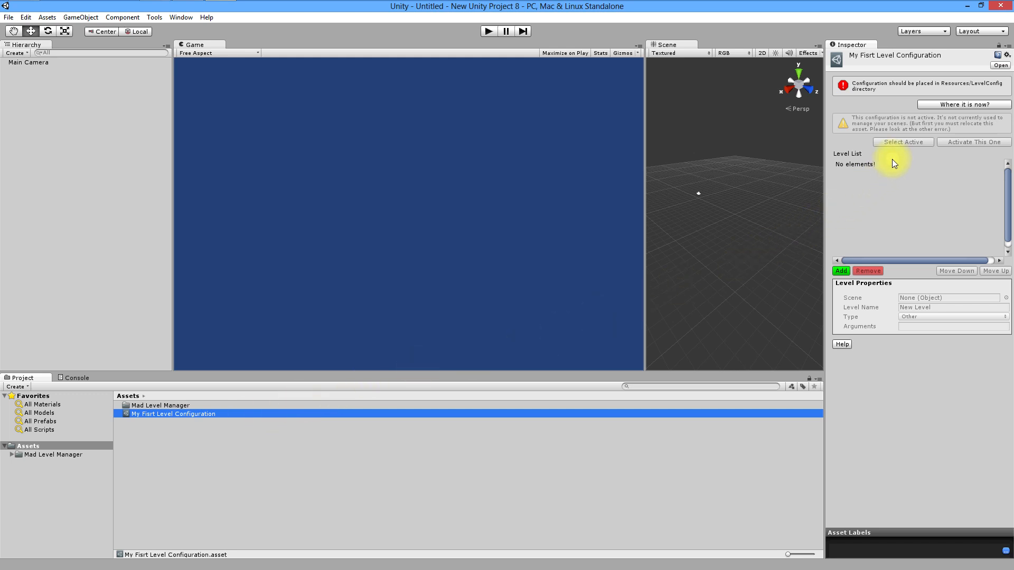
pyautogui.moveTo(855, 88)
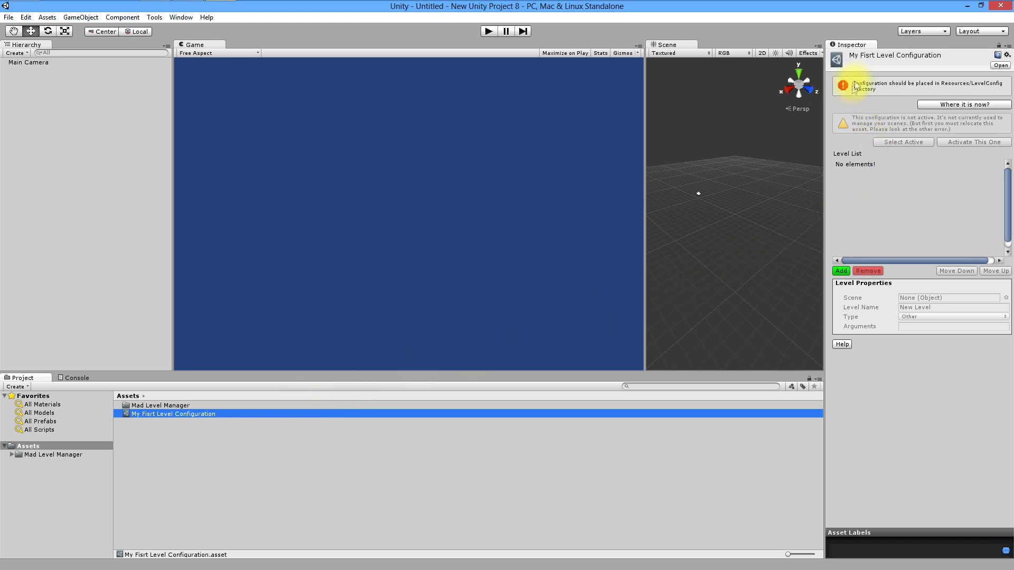
pyautogui.moveTo(886, 108)
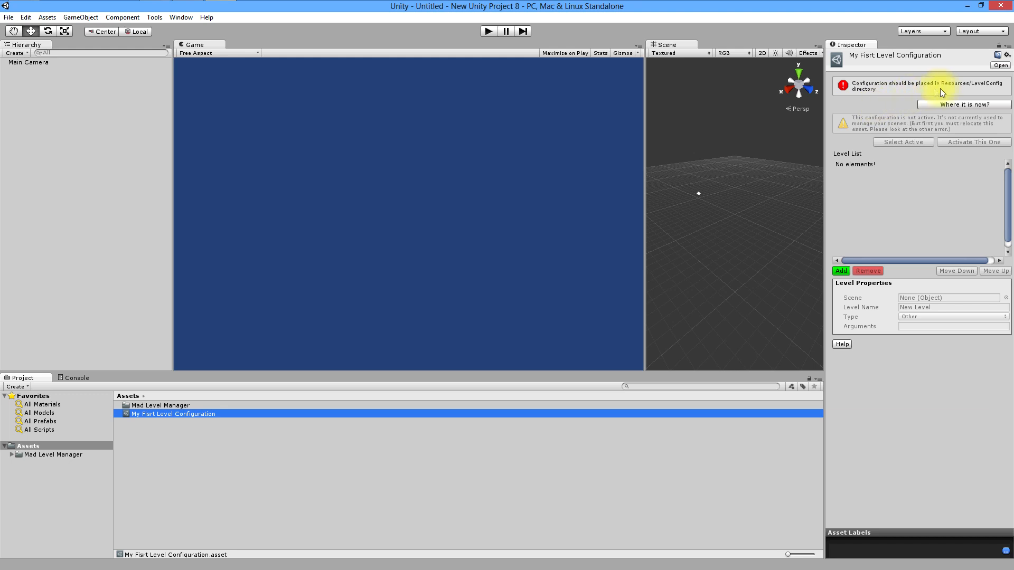
pyautogui.moveTo(983, 91)
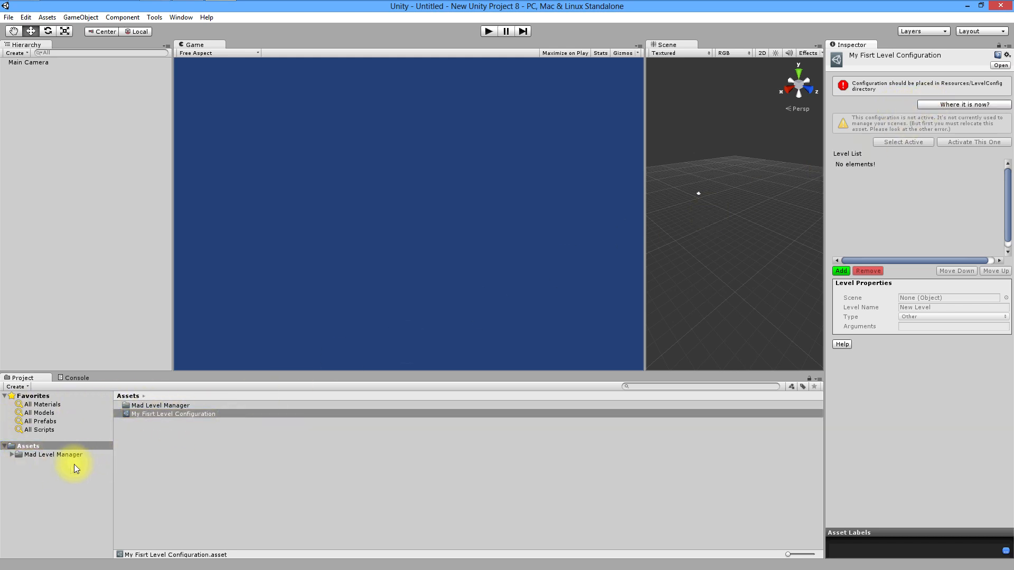
pyautogui.moveTo(43, 466)
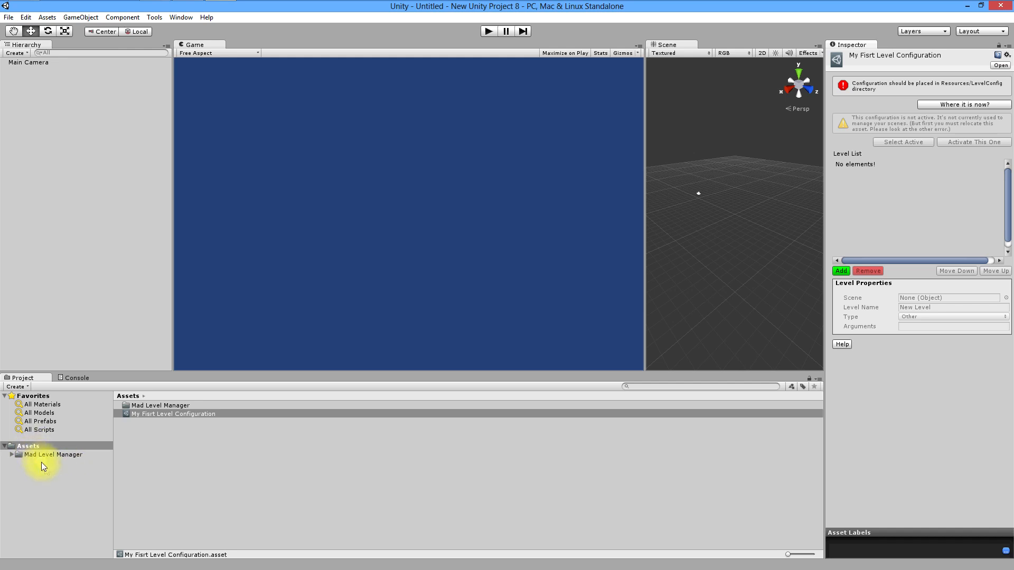
pyautogui.moveTo(57, 485)
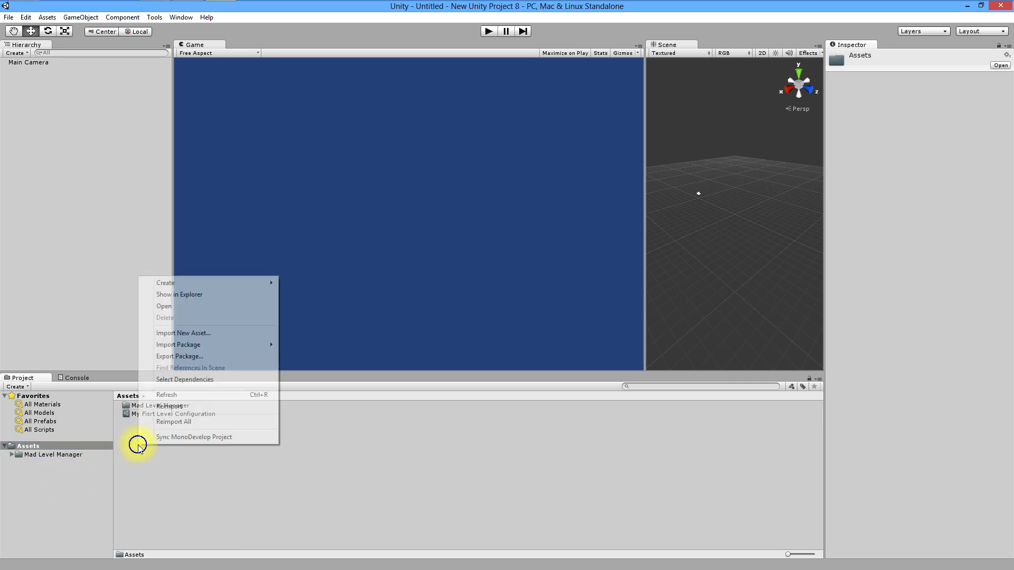
# Create a Tutorial folder in Assets and enter it.
pyautogui.click(164, 283)
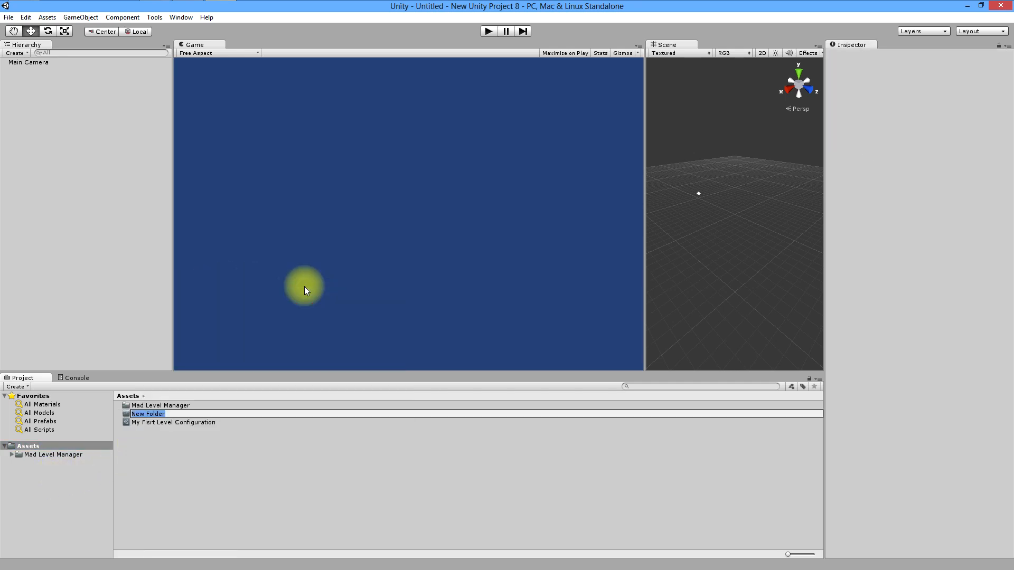
pyautogui.write('Tutorial')
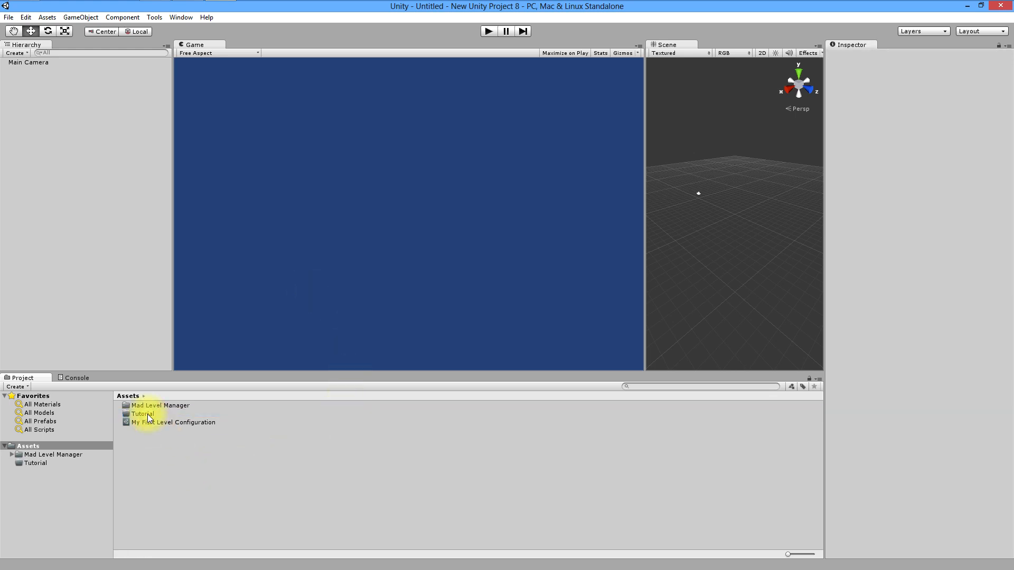
pyautogui.doubleClick(140, 413)
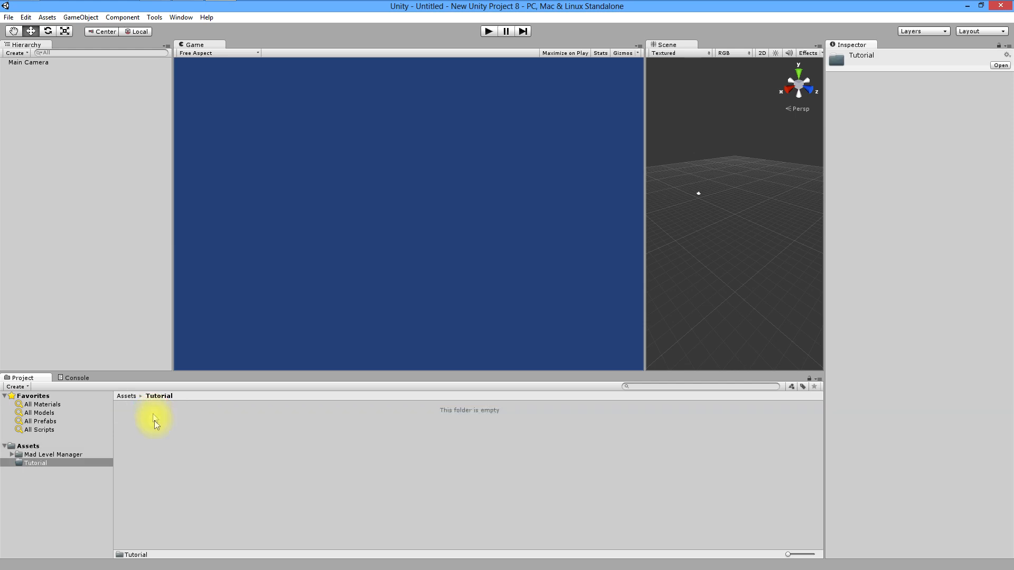
# Create the Resources and LevelConfig subfolders inside Tutorial.
pyautogui.rightClick(155, 420)
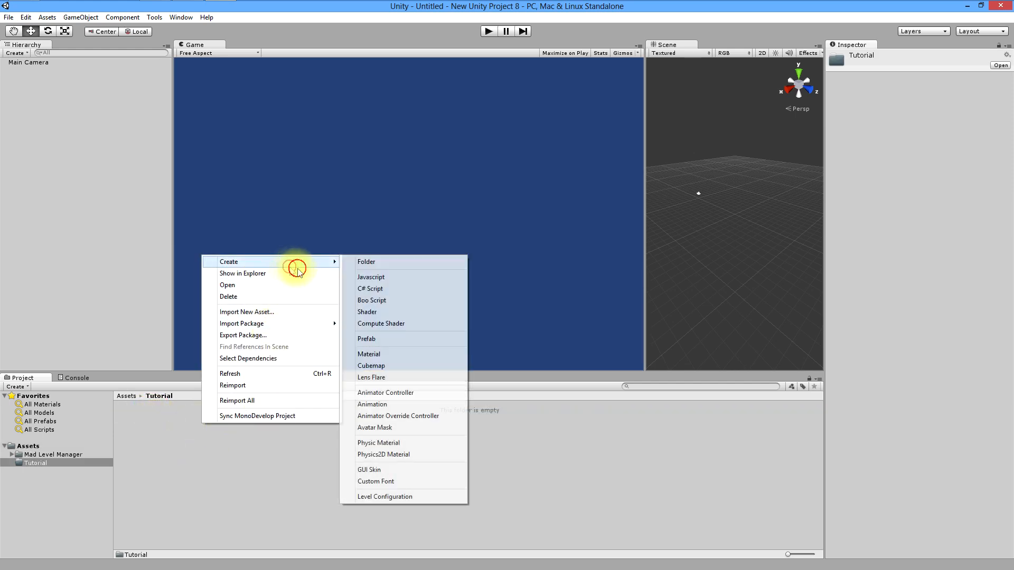
pyautogui.click(367, 262)
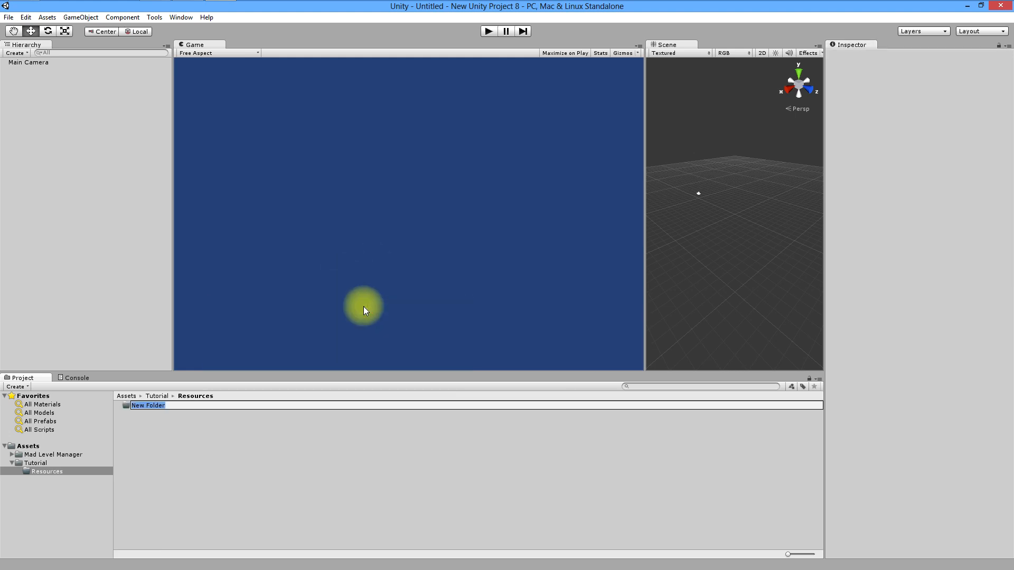
pyautogui.write('LevelConfig')
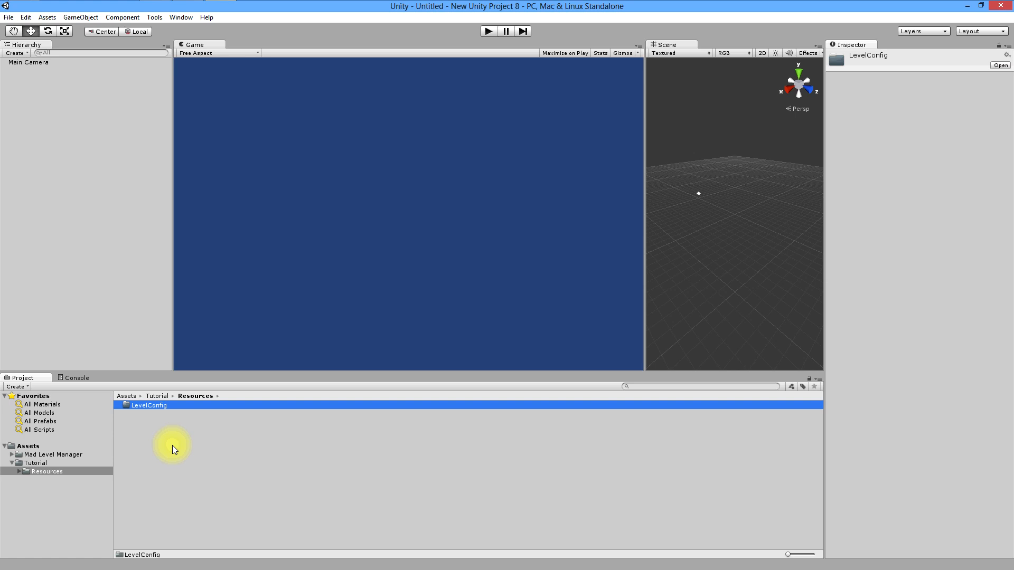
# Drag My Fisrt Level Configuration.asset into Tutorial/Resources/LevelConfig.
pyautogui.click(27, 445)
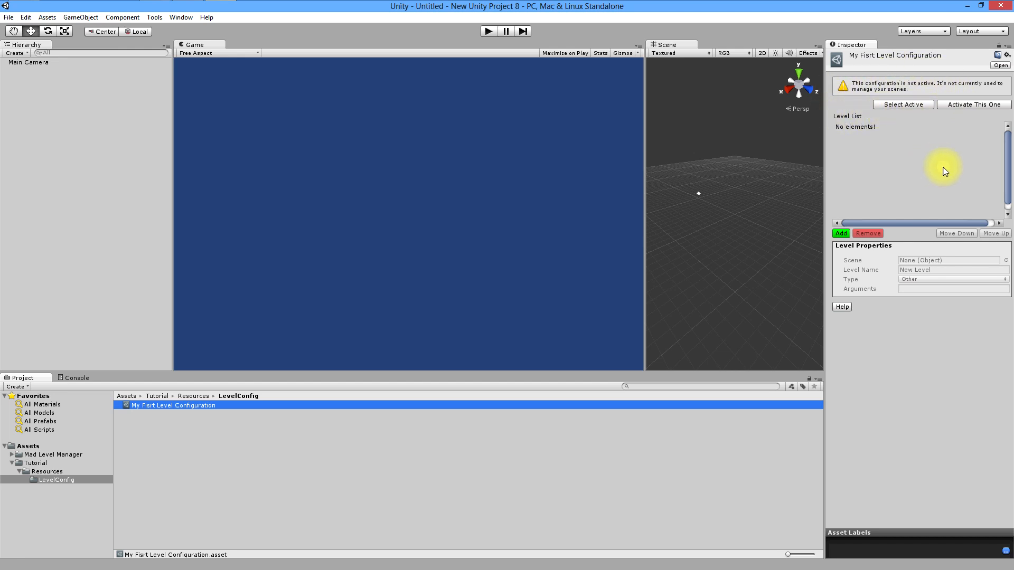
pyautogui.moveTo(950, 151)
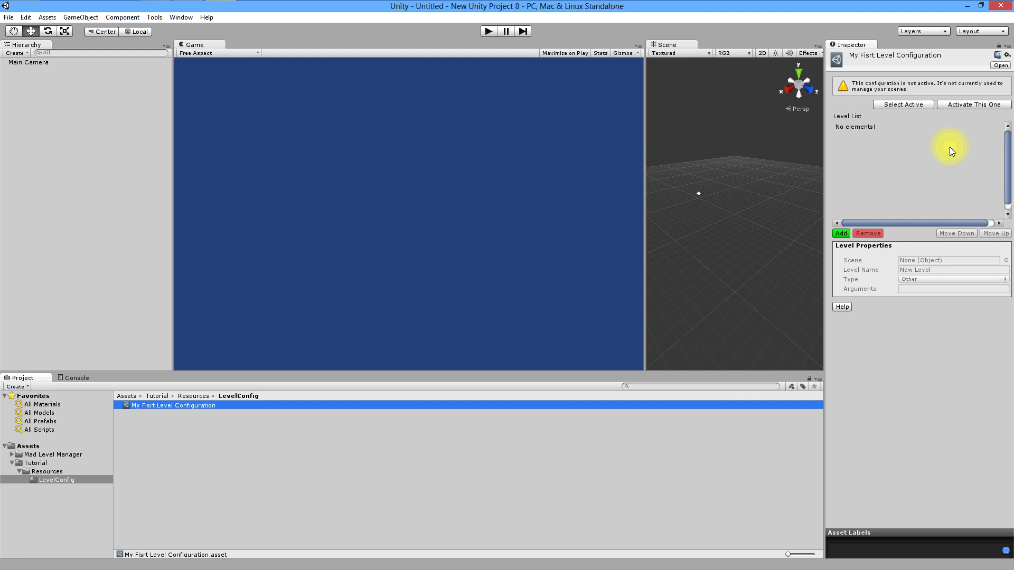
pyautogui.moveTo(943, 133)
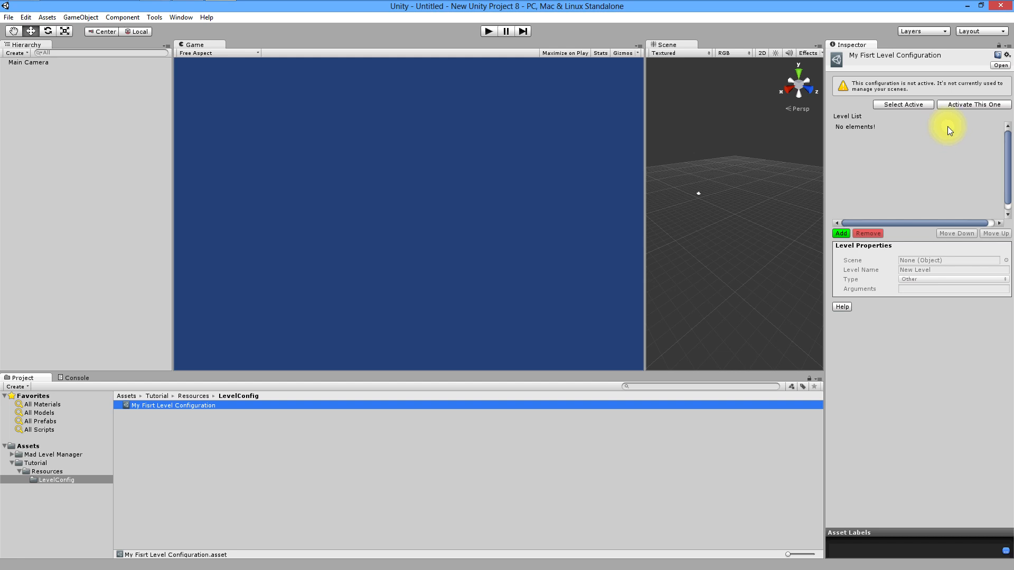
pyautogui.moveTo(943, 139)
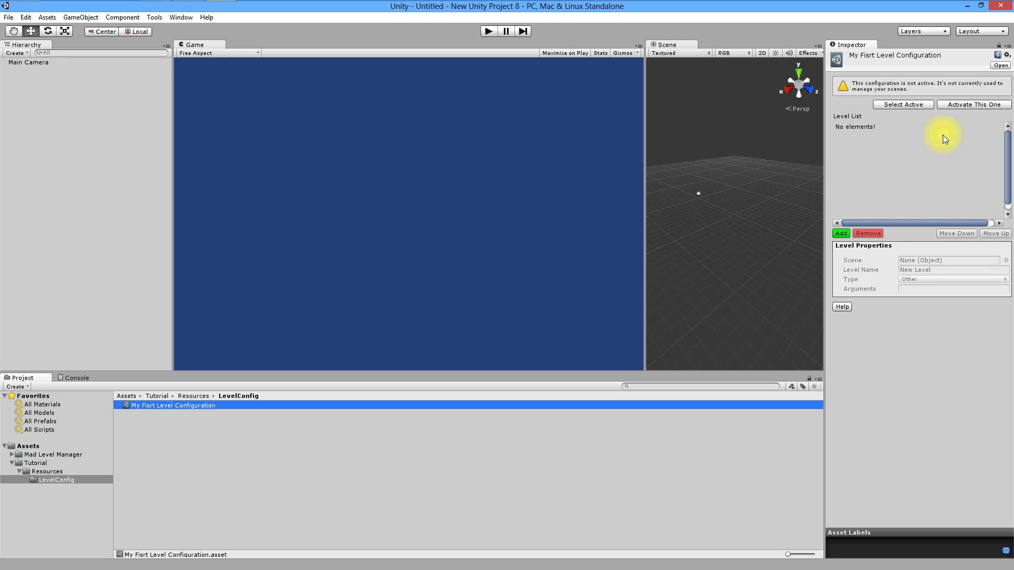
pyautogui.moveTo(974, 105)
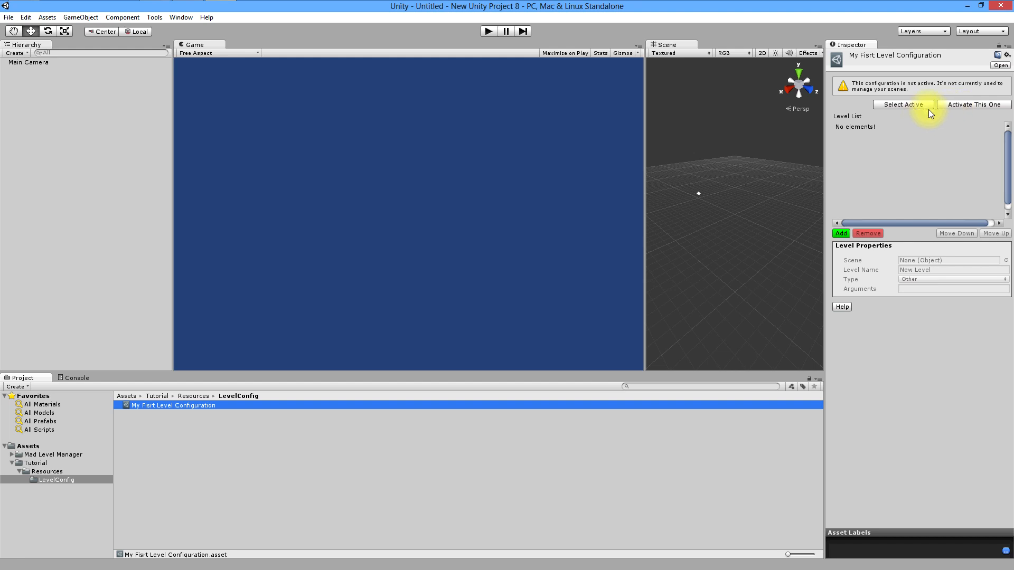
pyautogui.moveTo(944, 115)
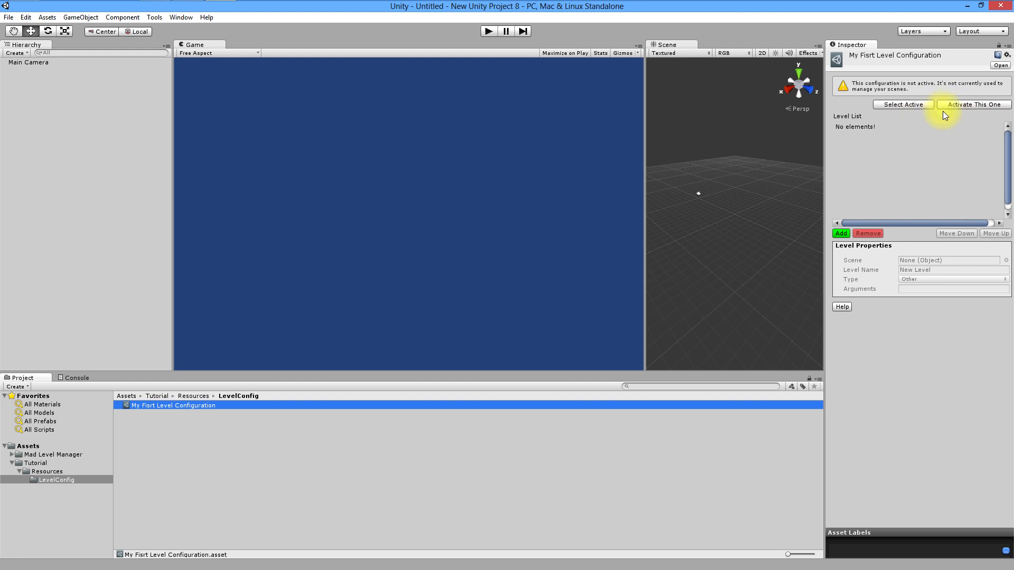
# Activate My Fisrt Level Configuration via 'Activate This One' in the Inspector.
pyautogui.click(974, 105)
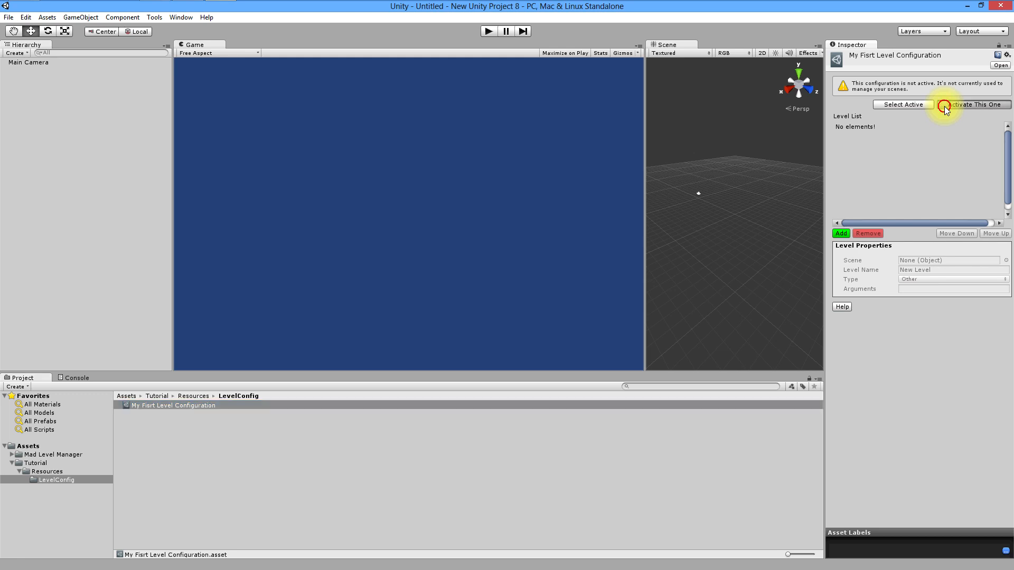
pyautogui.click(978, 104)
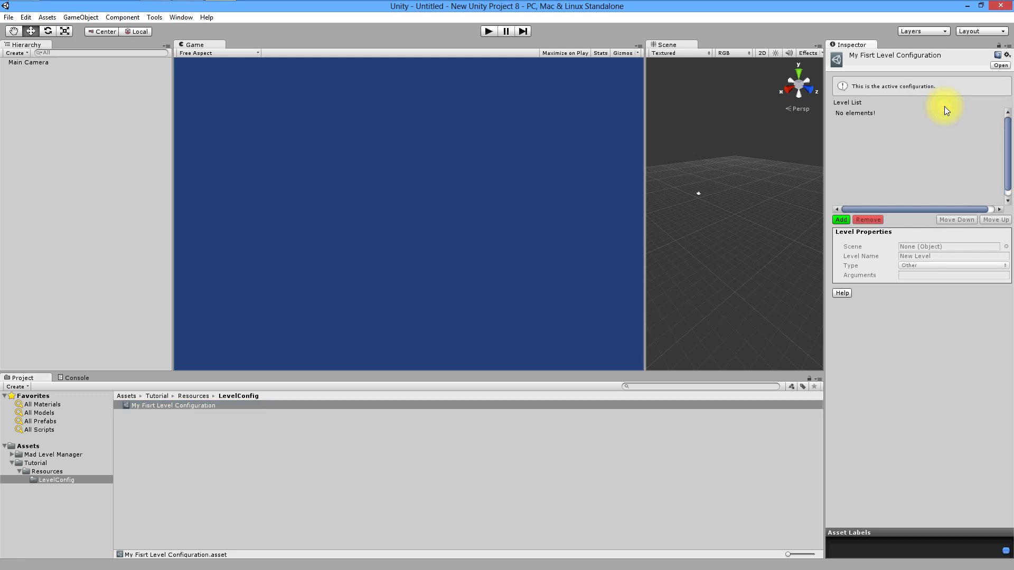
pyautogui.moveTo(935, 119)
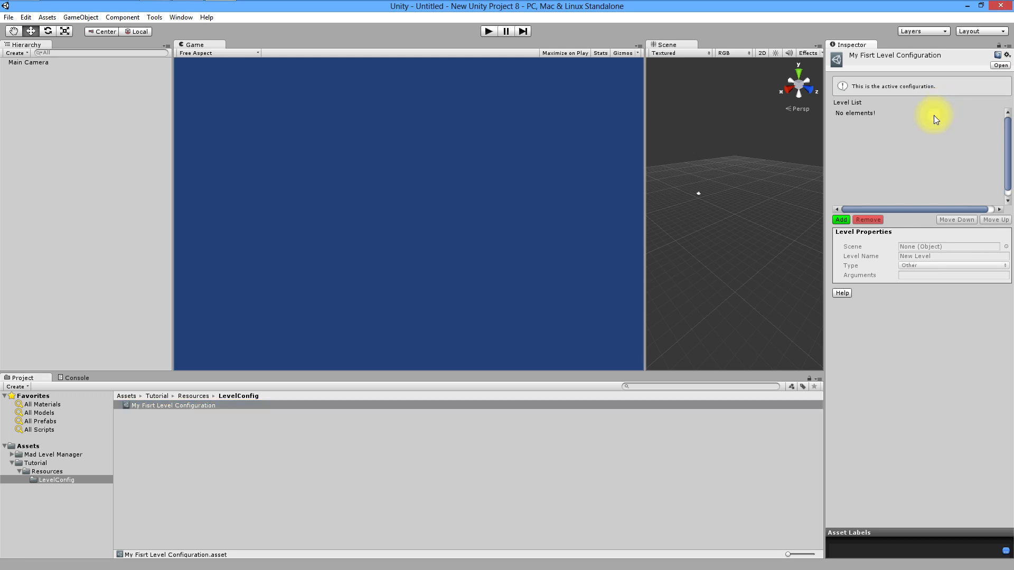
pyautogui.moveTo(925, 128)
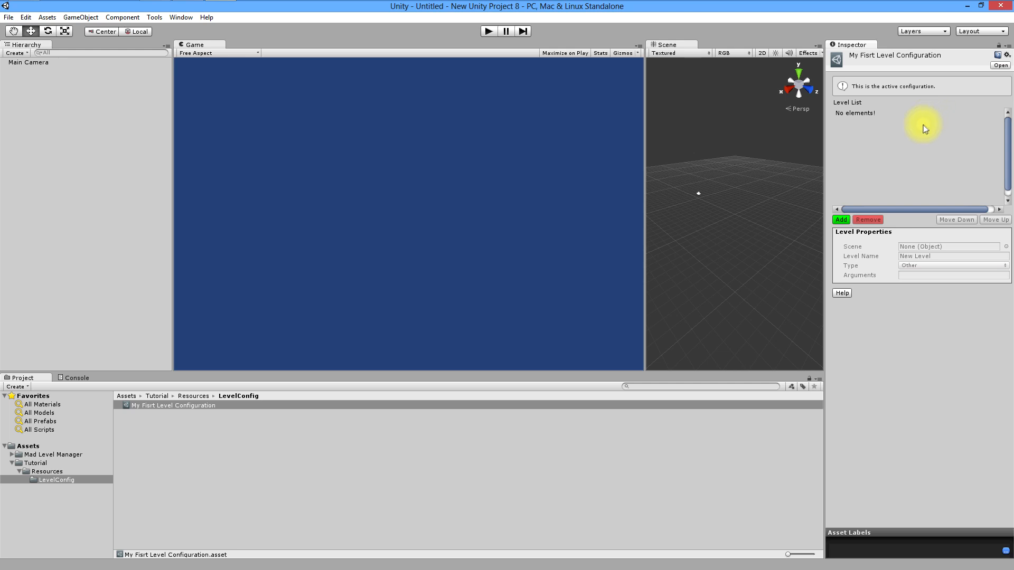
pyautogui.moveTo(503, 360)
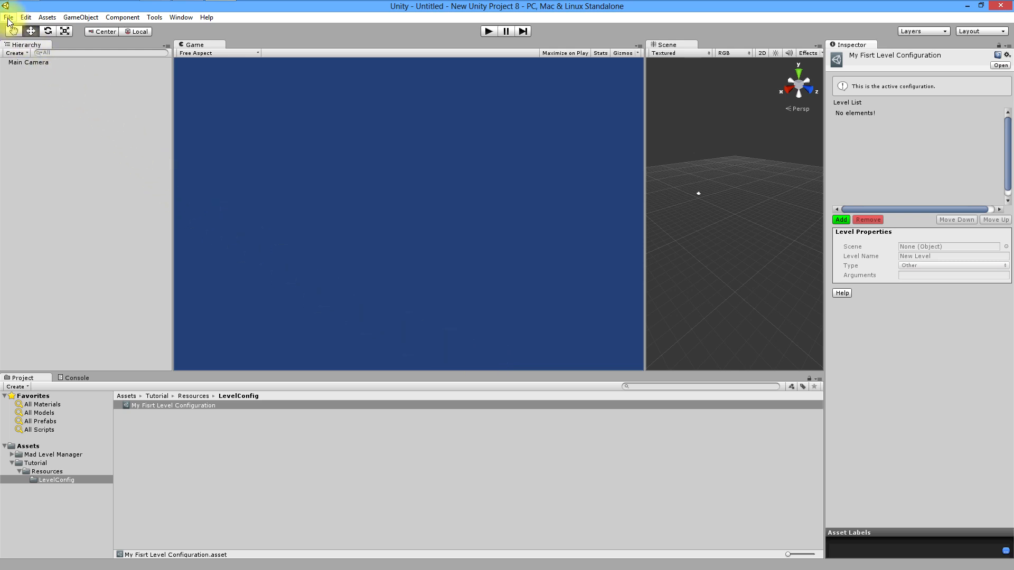
# Save the scene as 'Level Select Scene' in a new Tutorial/Scenes folder.
pyautogui.click(9, 17)
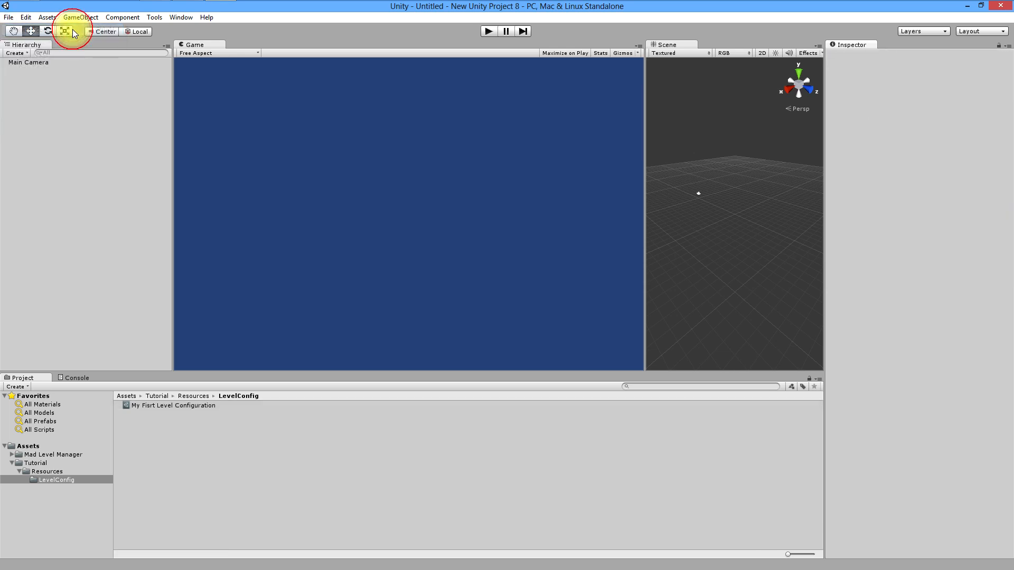
pyautogui.click(8, 17)
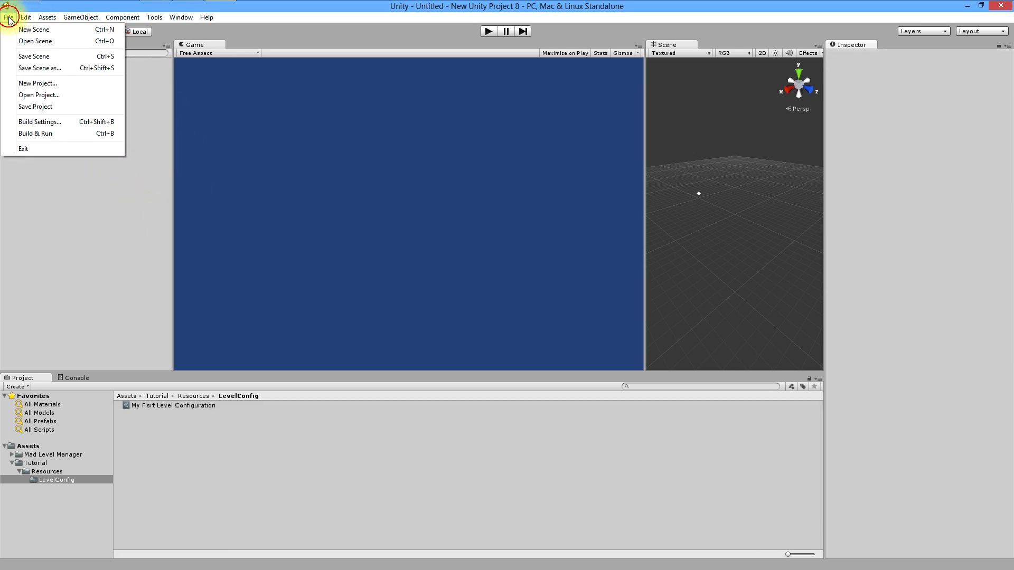
pyautogui.moveTo(63, 58)
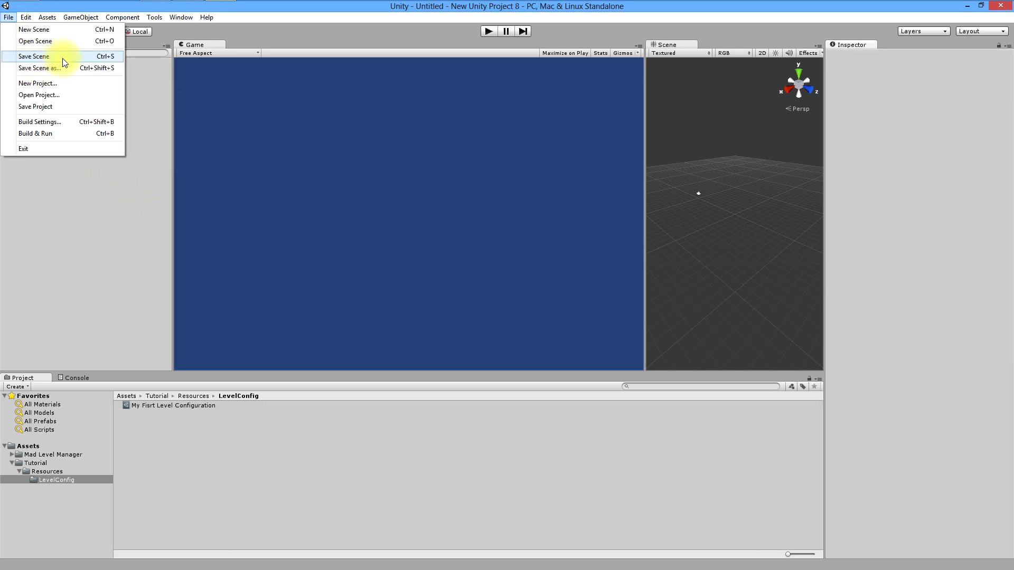
pyautogui.click(33, 56)
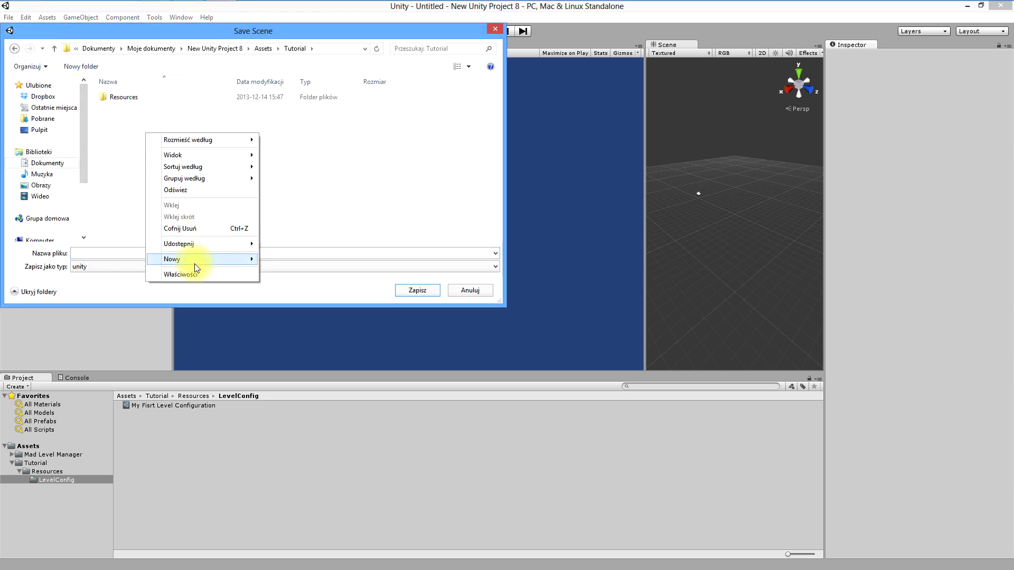
pyautogui.click(172, 258)
pyautogui.write('Scenes')
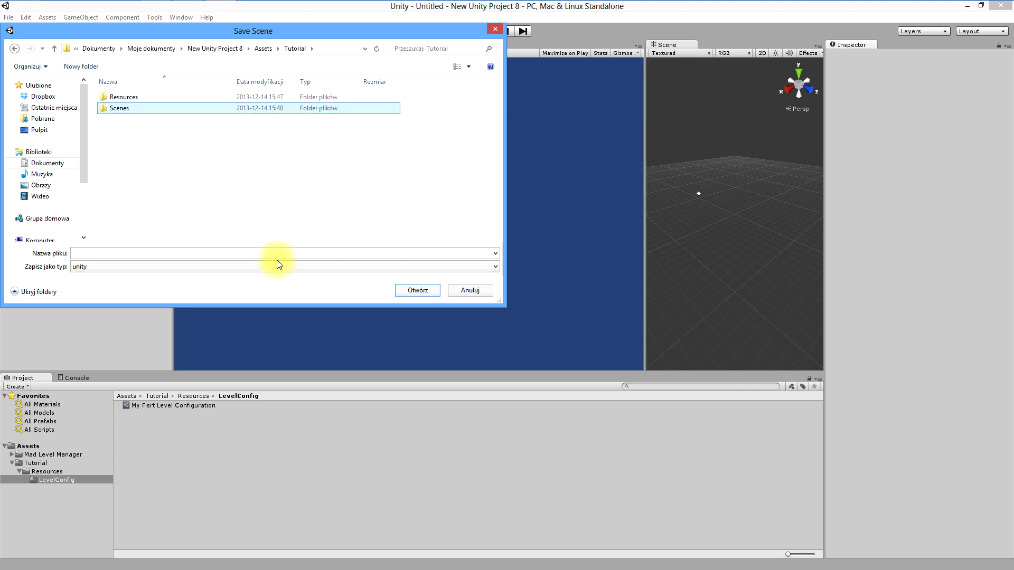
pyautogui.doubleClick(120, 107)
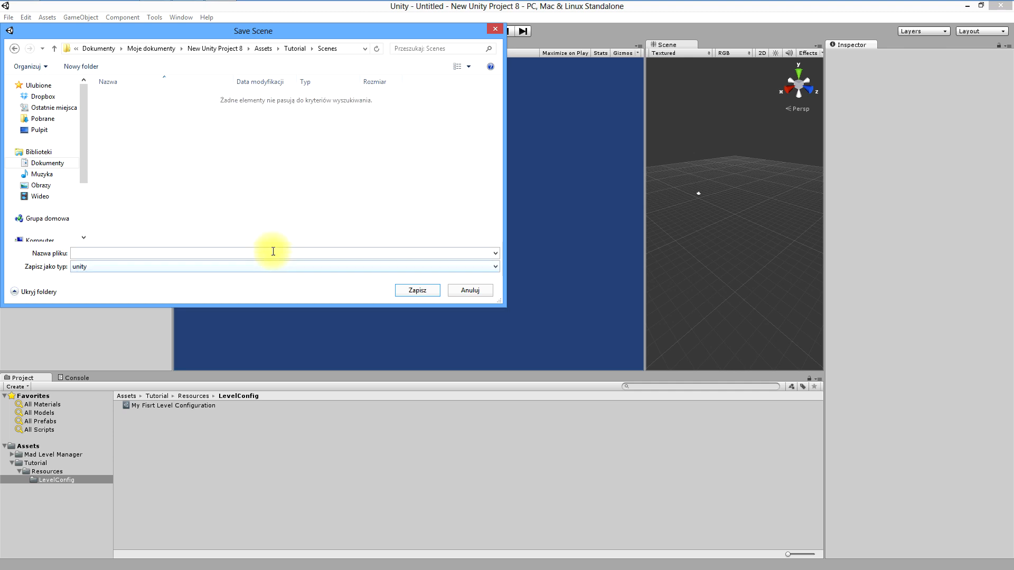
pyautogui.write('Level Select Scene')
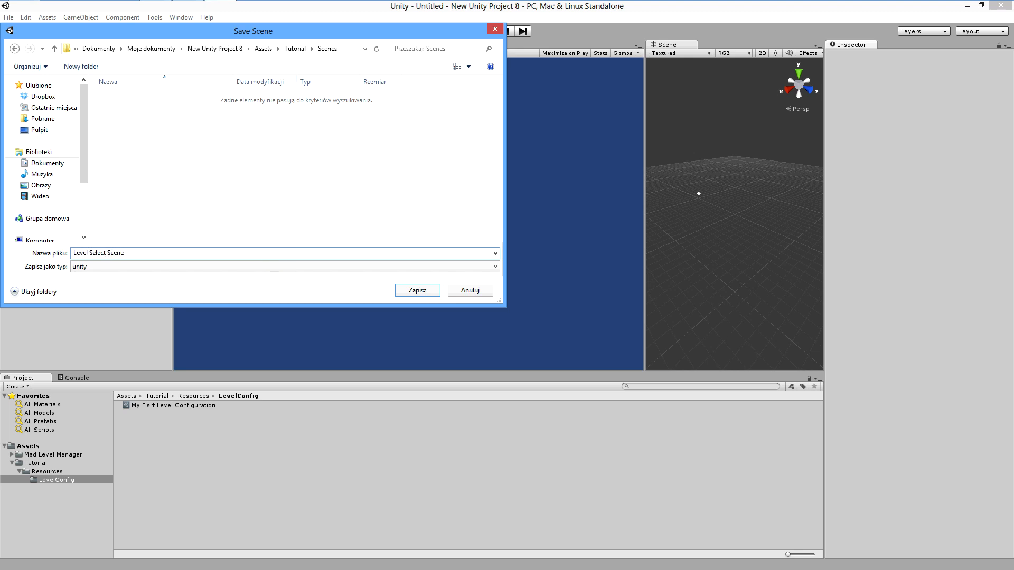
pyautogui.click(416, 289)
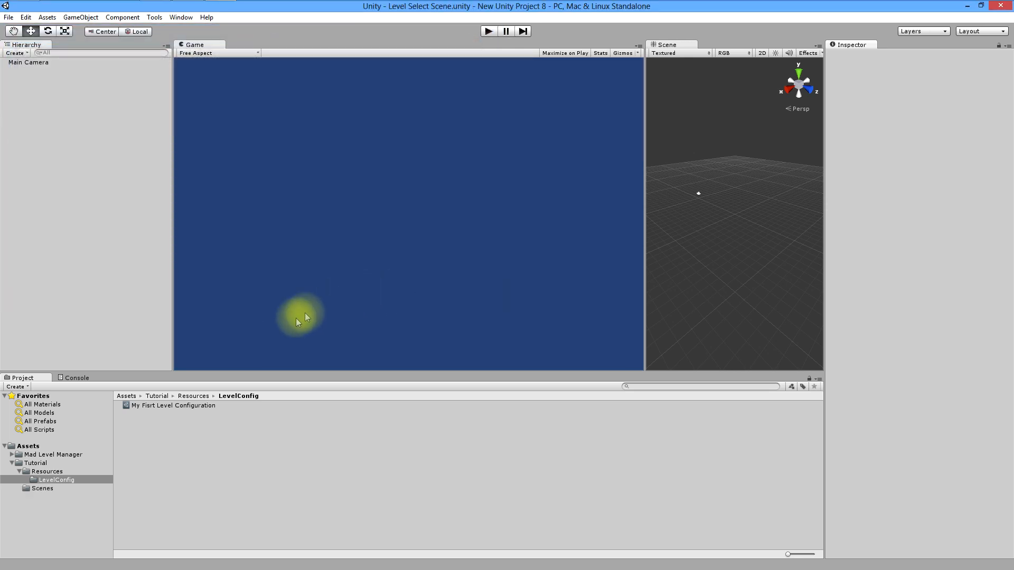
# Select My Fisrt Level Configuration in LevelConfig to show its settings in the Inspector.
pyautogui.click(42, 487)
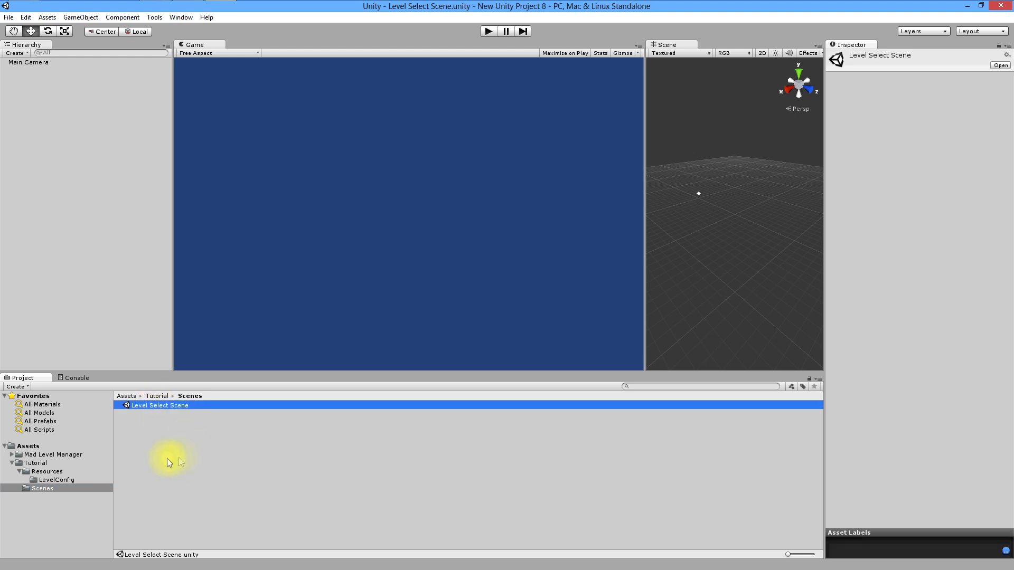
pyautogui.click(56, 479)
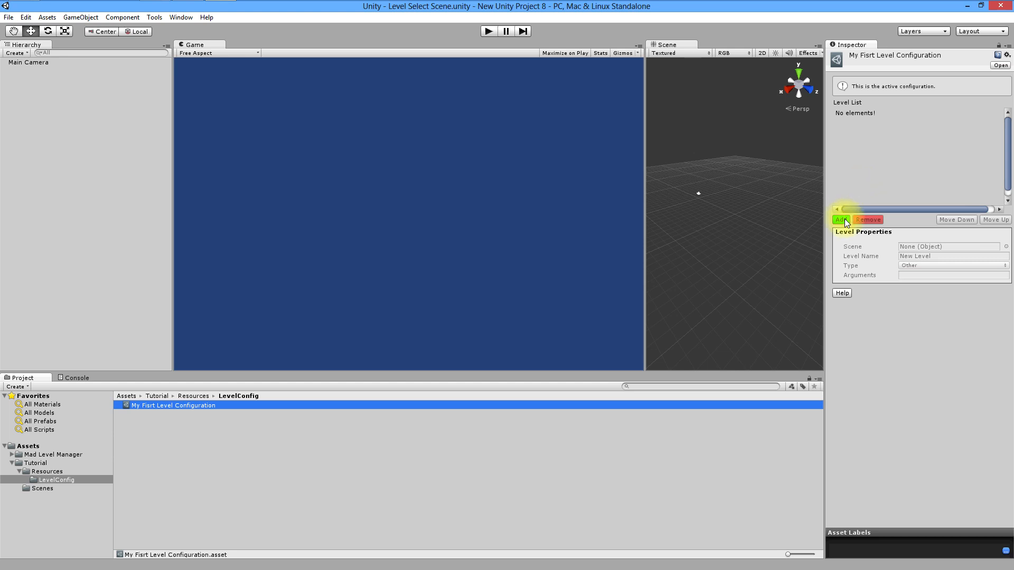
# Add a 'New Level' entry to the configuration's Level List.
pyautogui.click(840, 219)
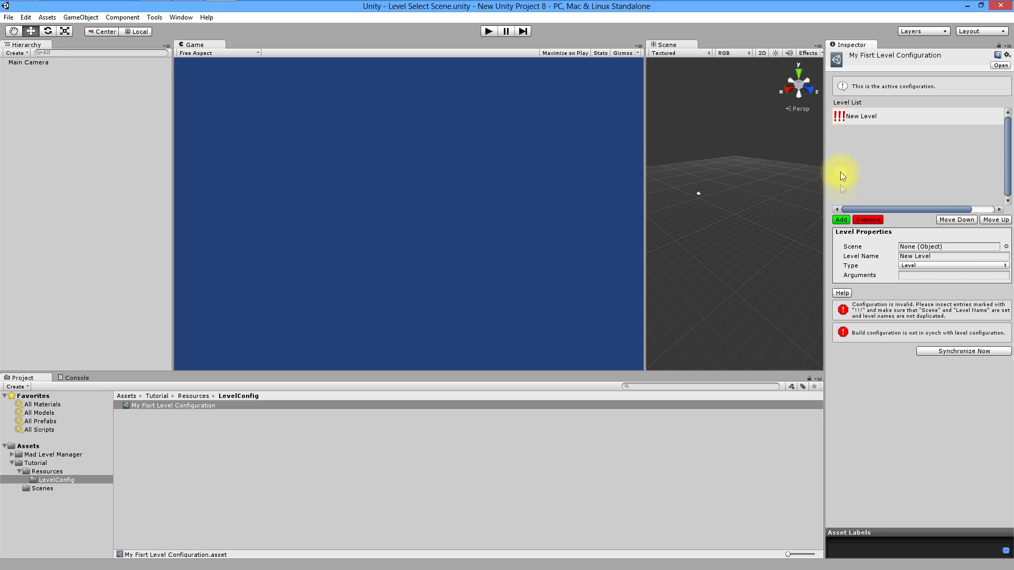
pyautogui.moveTo(884, 330)
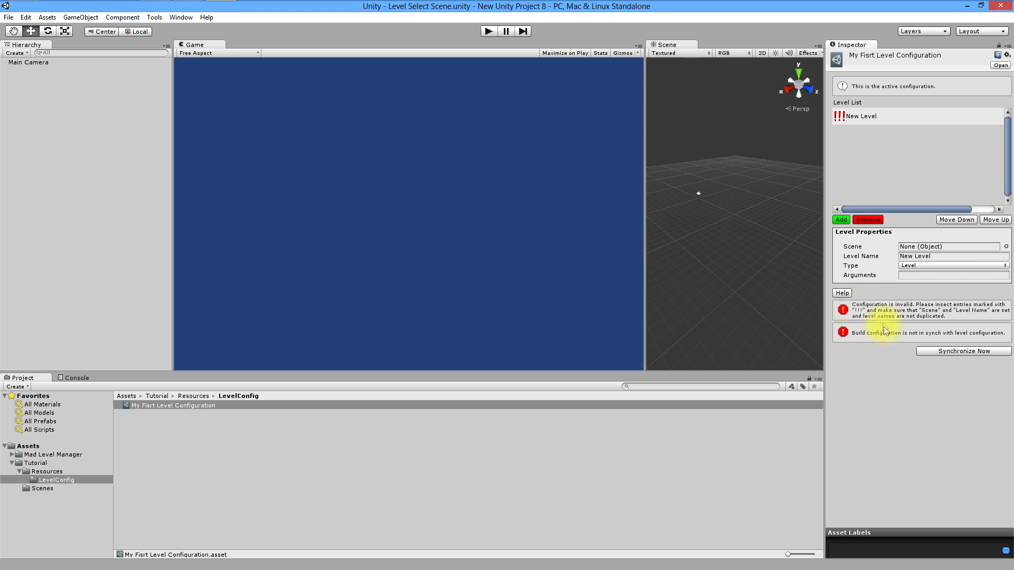
pyautogui.moveTo(869, 362)
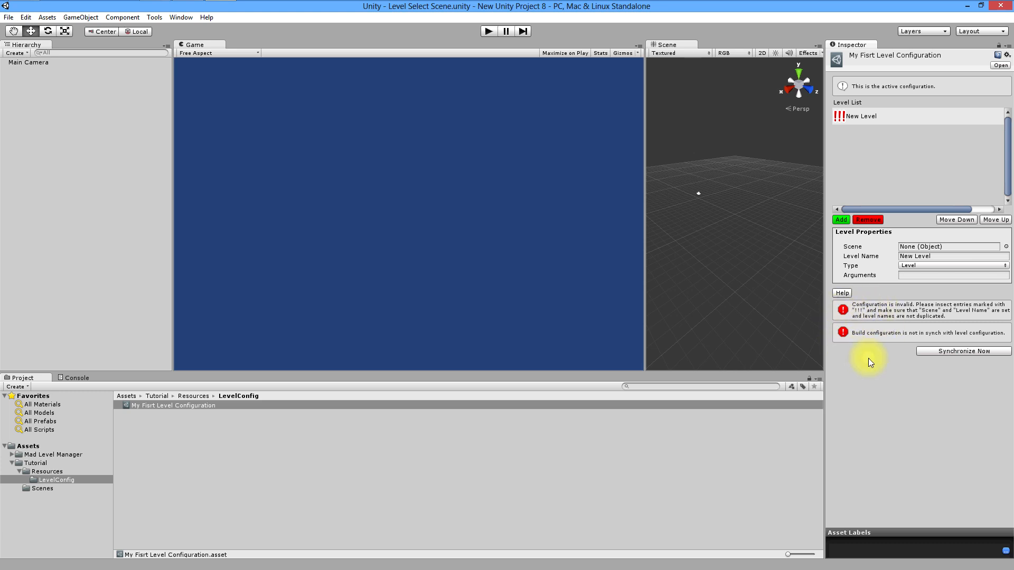
pyautogui.moveTo(831, 314)
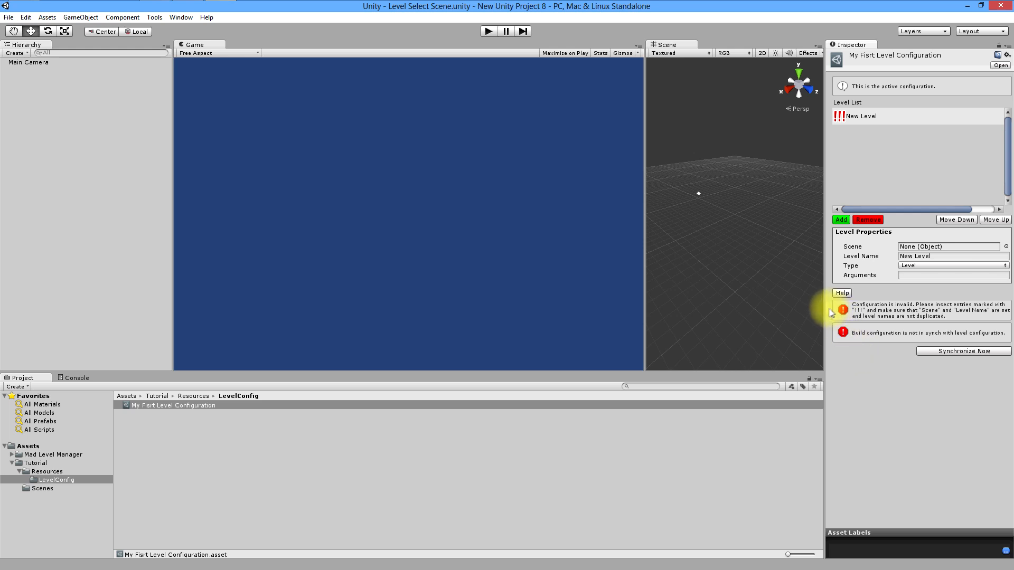
pyautogui.moveTo(830, 313)
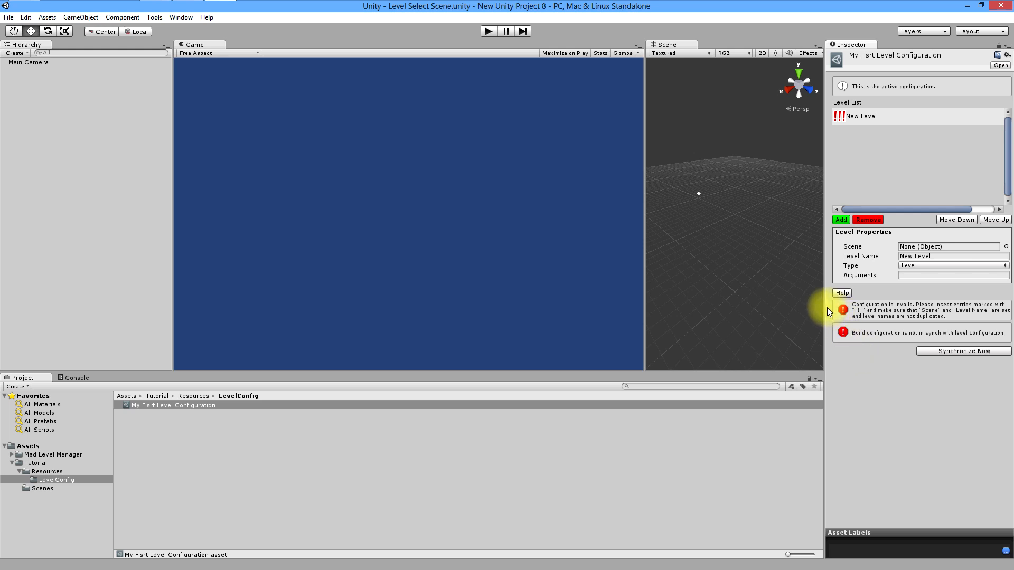
pyautogui.moveTo(873, 370)
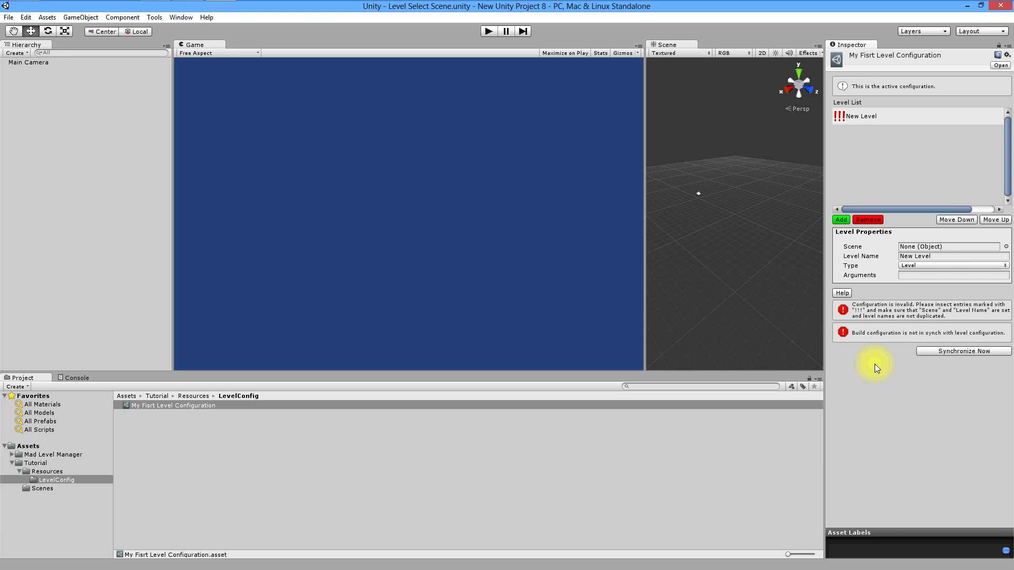
pyautogui.moveTo(881, 369)
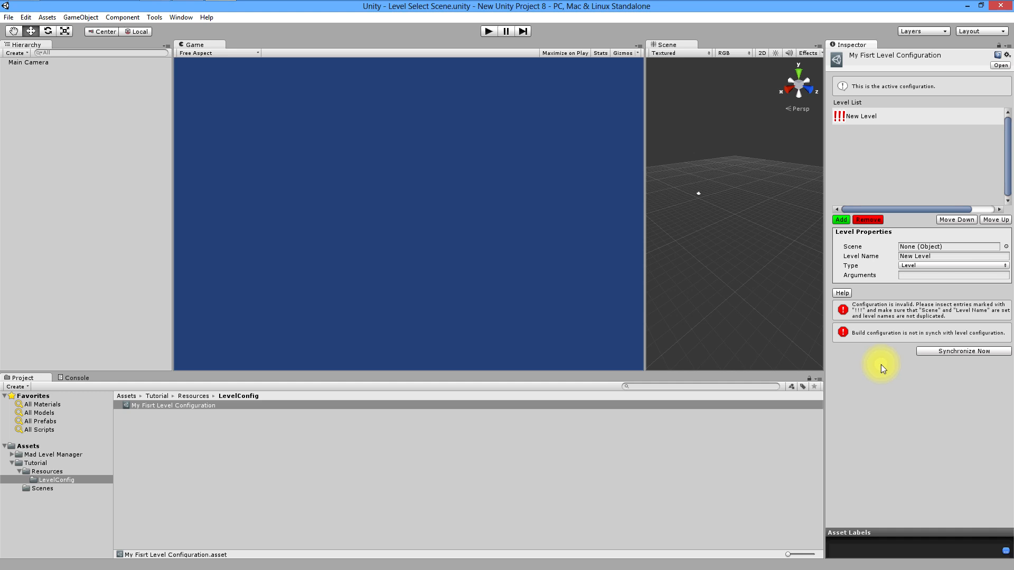
pyautogui.moveTo(887, 368)
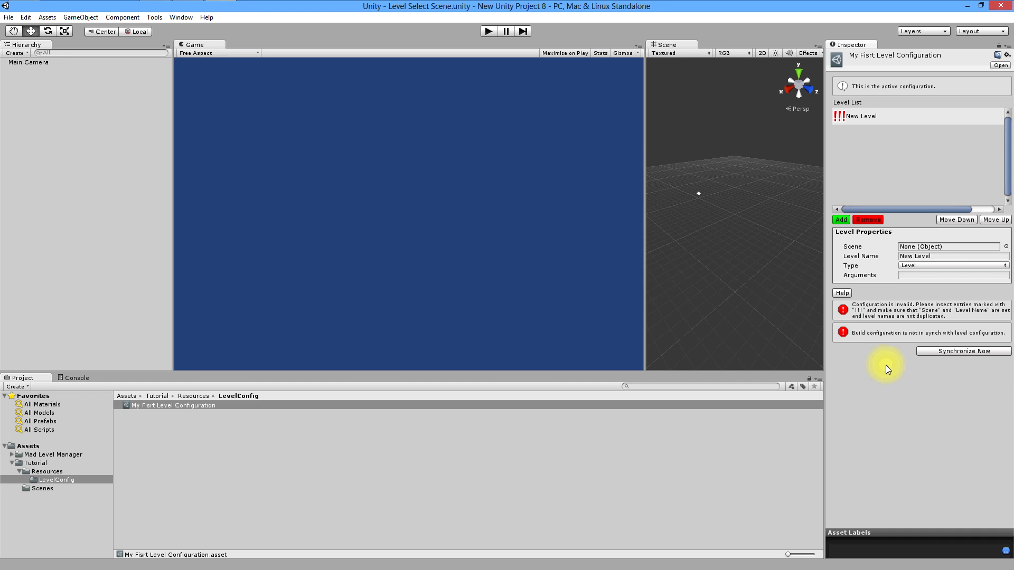
pyautogui.moveTo(887, 369)
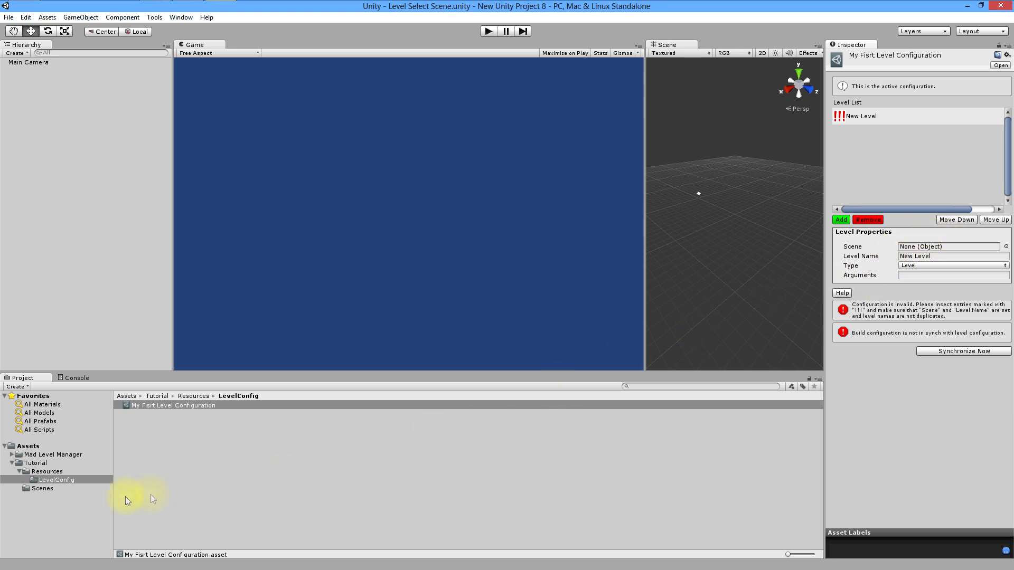
# Link the entry to Level Select Scene, name it 'Level Select' and set its Type to Other.
pyautogui.click(42, 488)
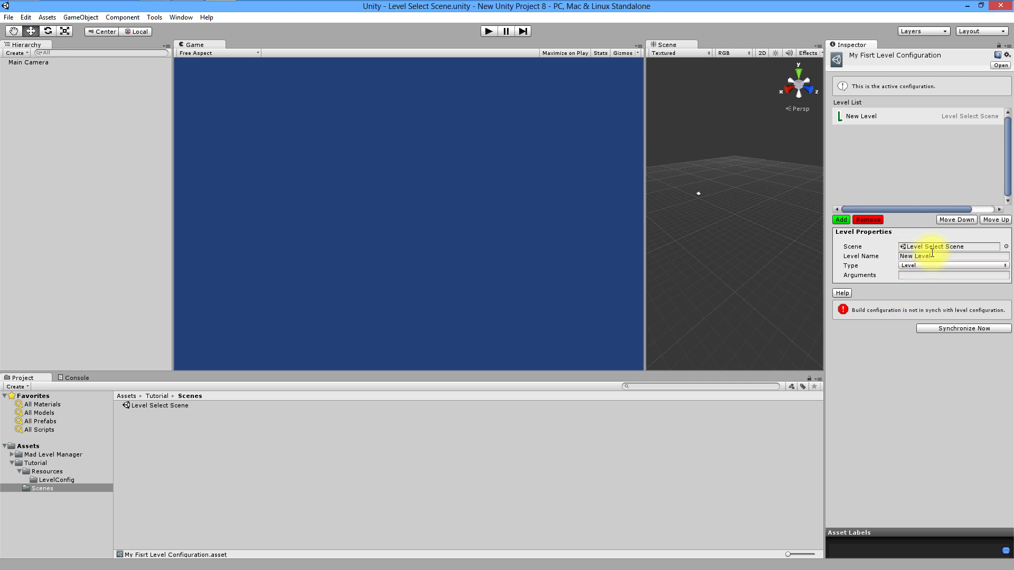
pyautogui.write('L')
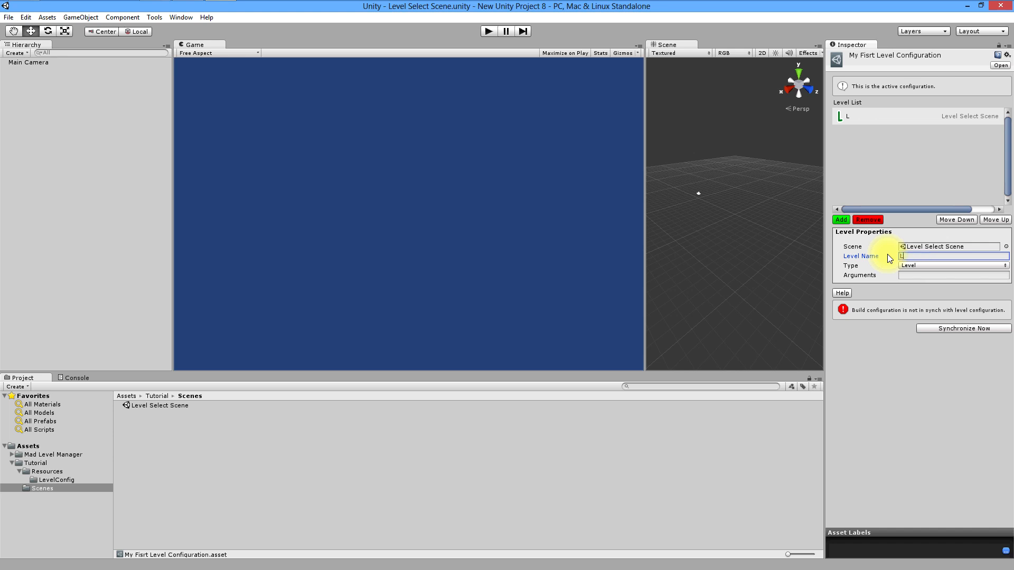
pyautogui.write('evel Sele')
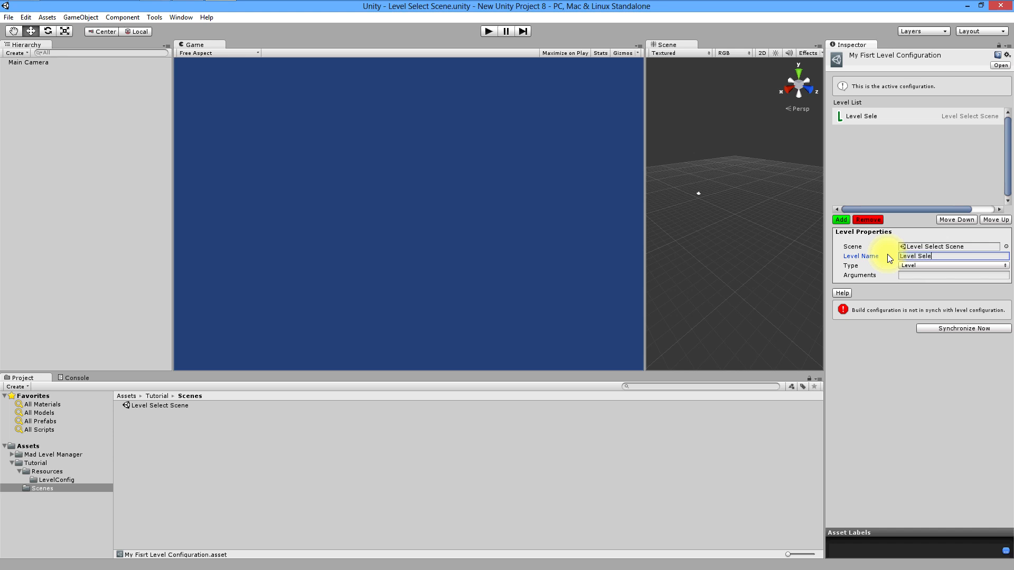
pyautogui.click(950, 266)
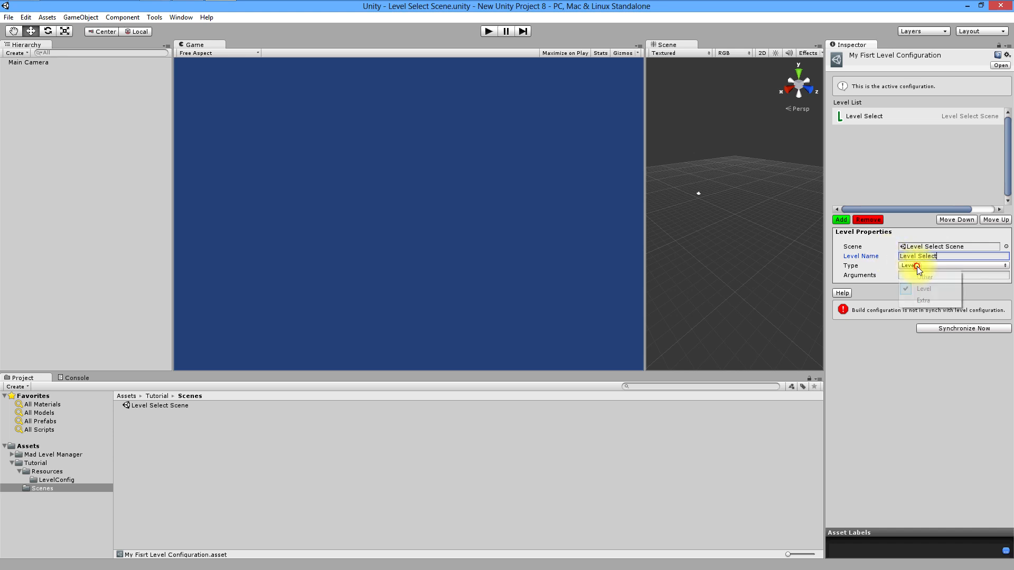
pyautogui.click(922, 276)
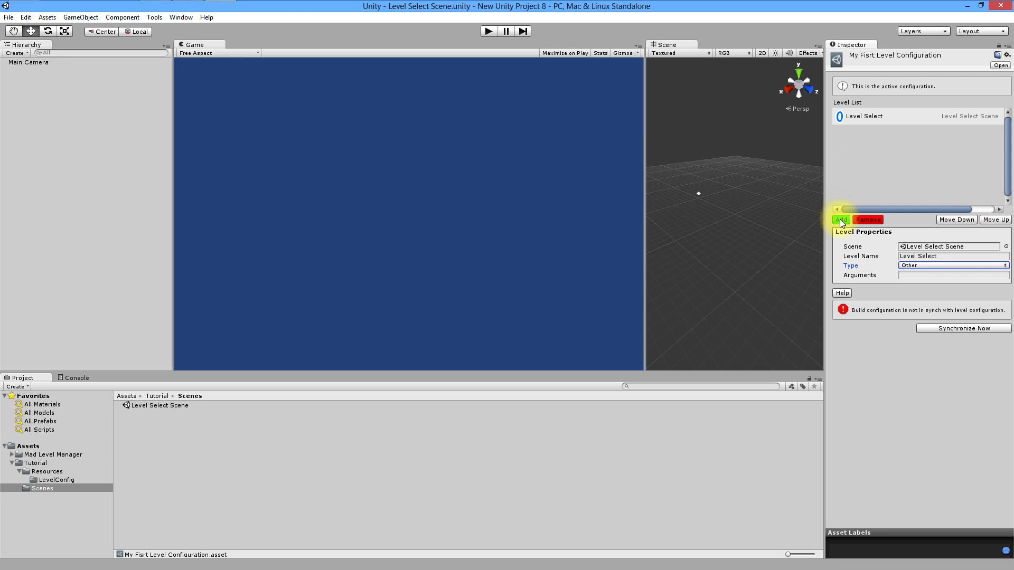
# Add a second entry using MadLevelTester, named 'First Level', with Type set to Level.
pyautogui.click(840, 219)
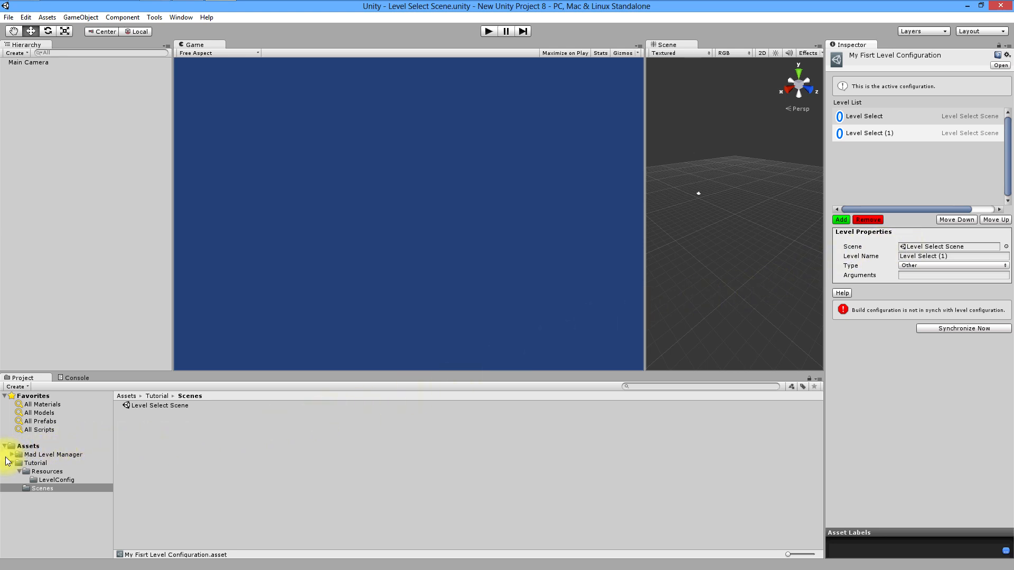
pyautogui.click(13, 454)
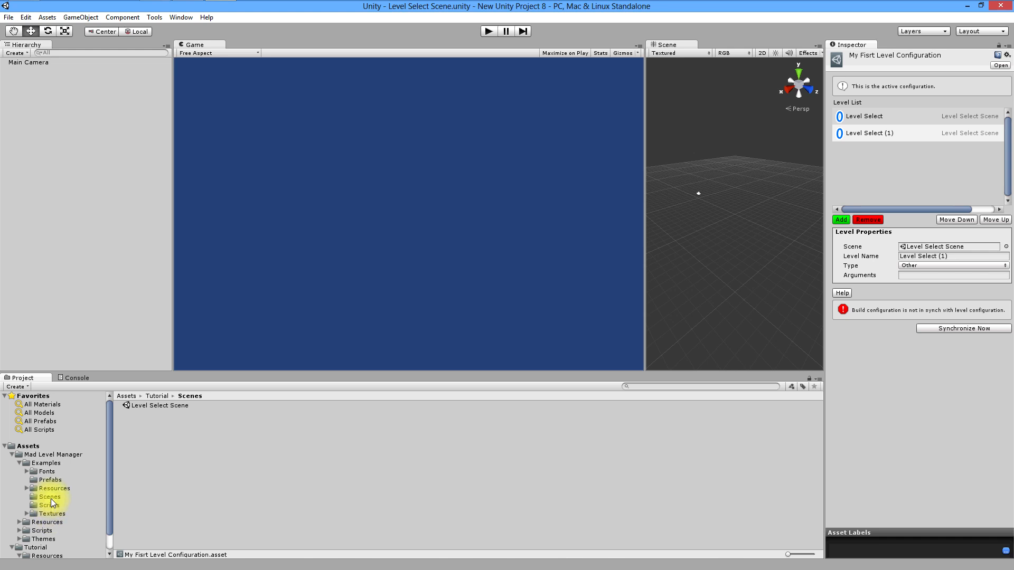
pyautogui.click(50, 496)
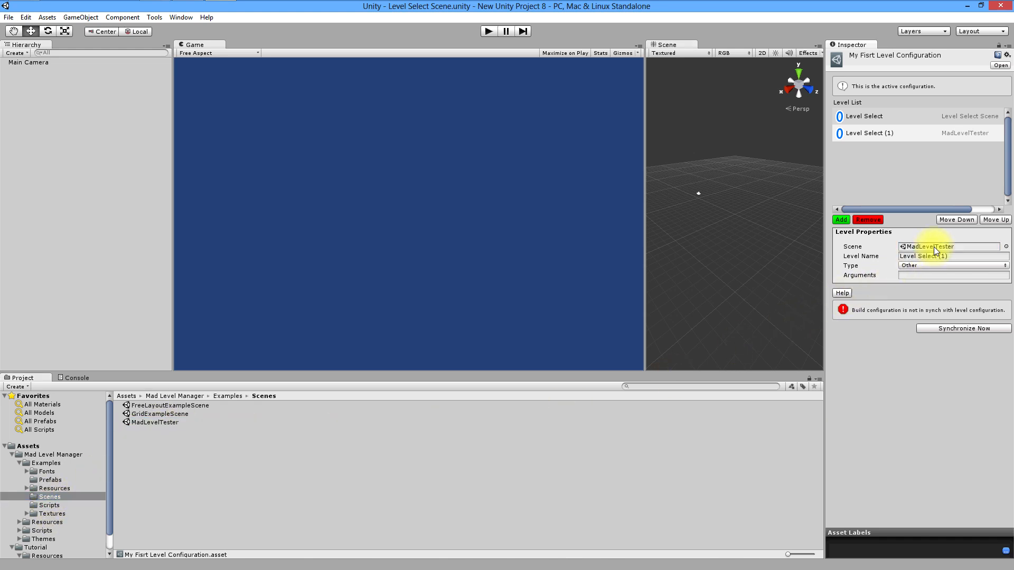
pyautogui.click(952, 256)
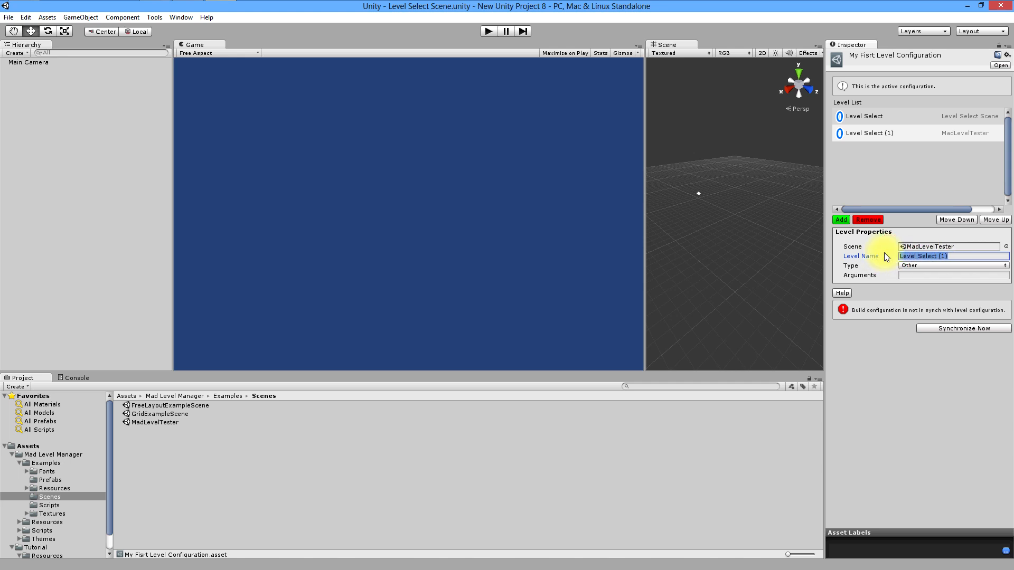
pyautogui.write('First Level')
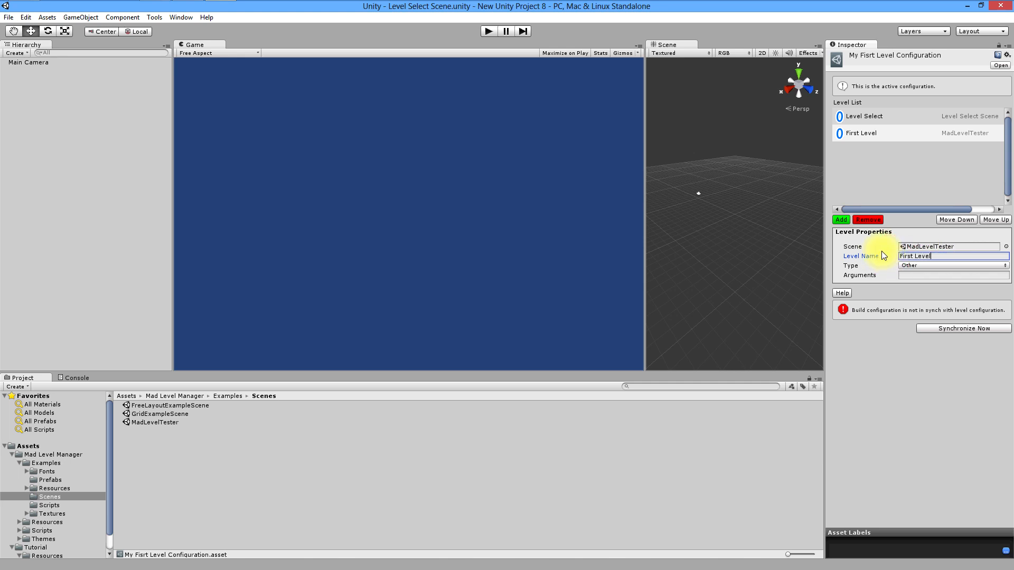
pyautogui.click(950, 265)
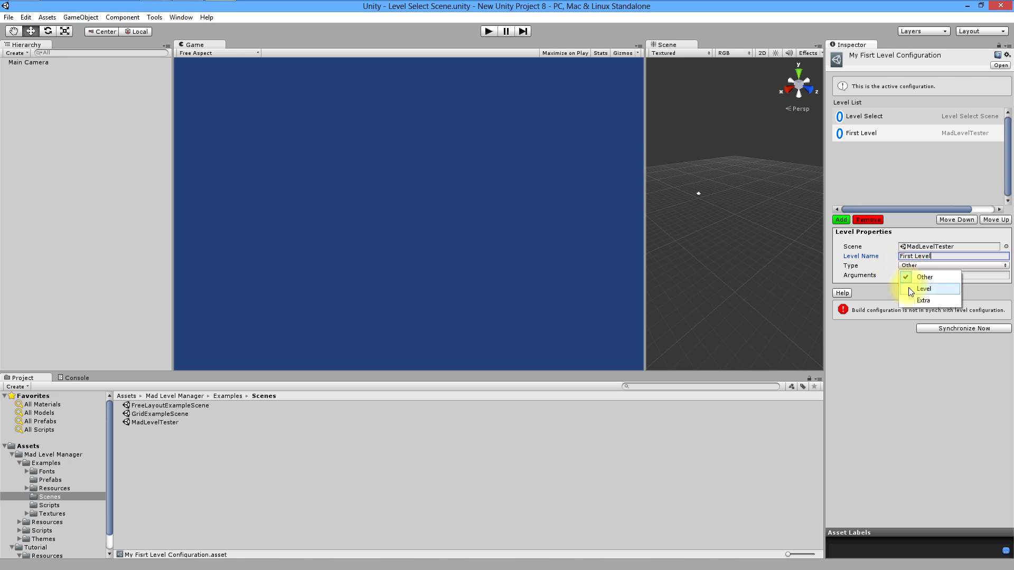
pyautogui.click(923, 288)
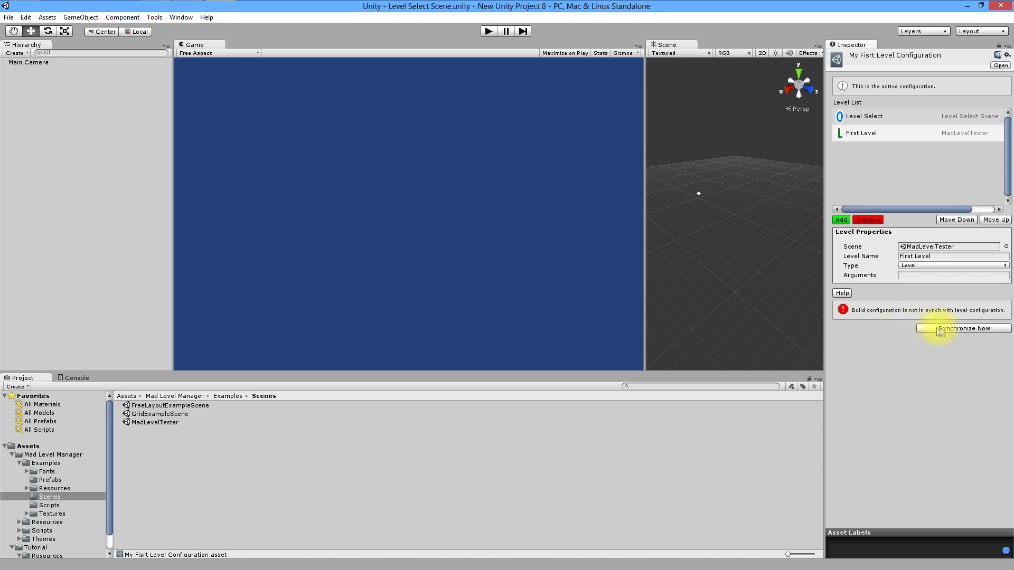
# Synchronize Now so Level Select Scene and MadLevelTester are both in the build, then dismiss Build Settings.
pyautogui.click(963, 328)
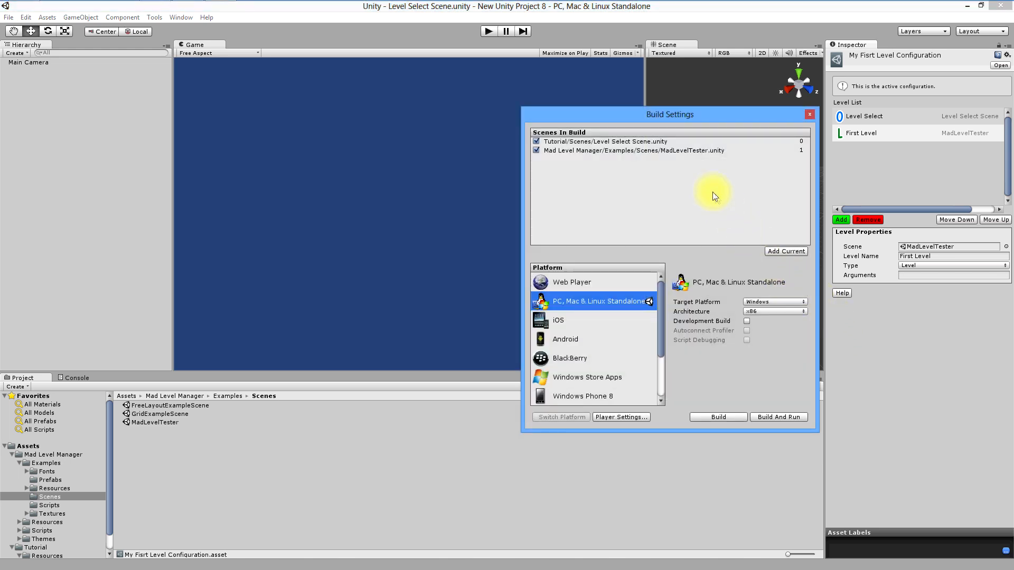
pyautogui.moveTo(649, 153)
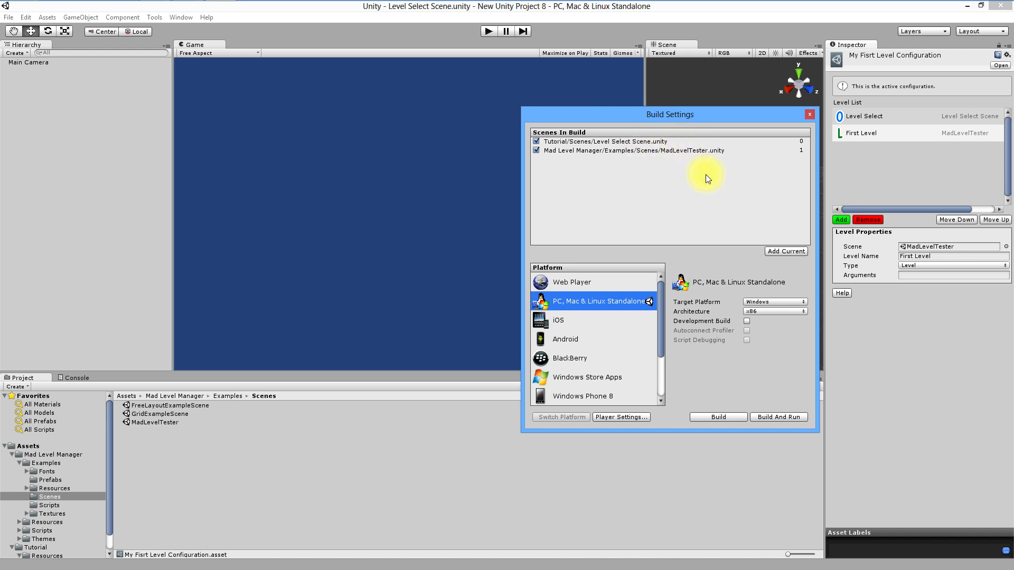
pyautogui.moveTo(708, 180)
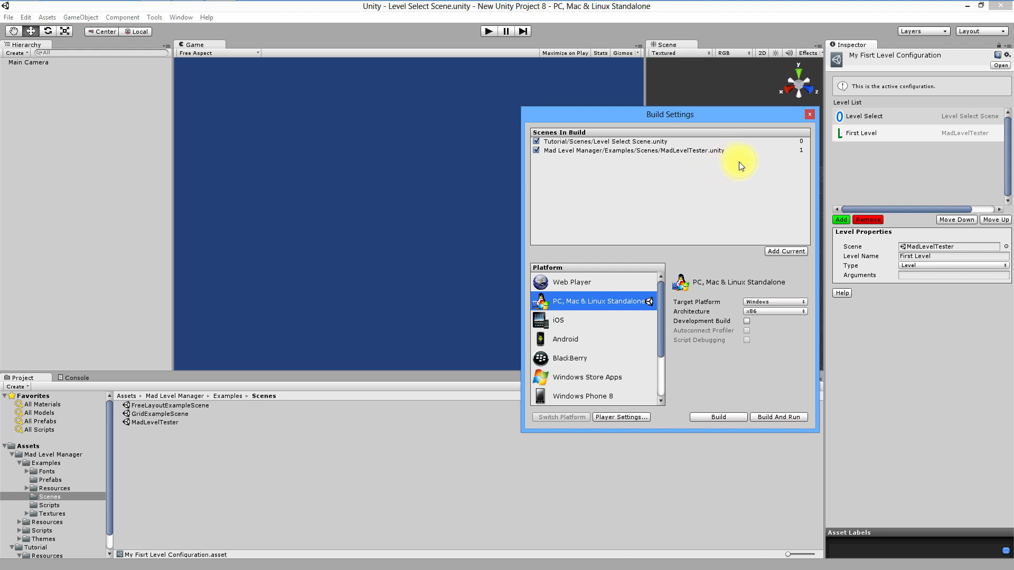
pyautogui.moveTo(777, 166)
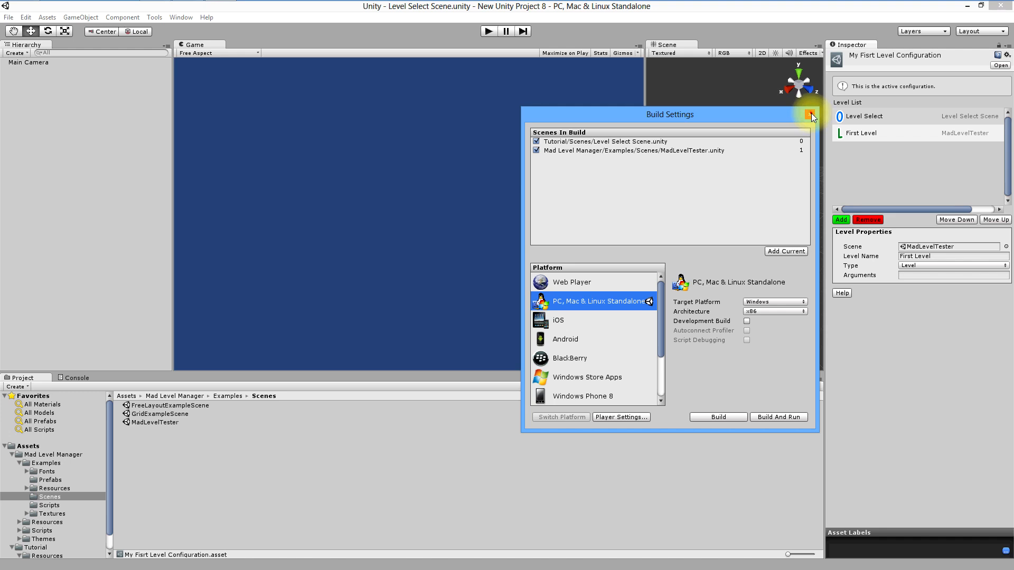
pyautogui.click(812, 114)
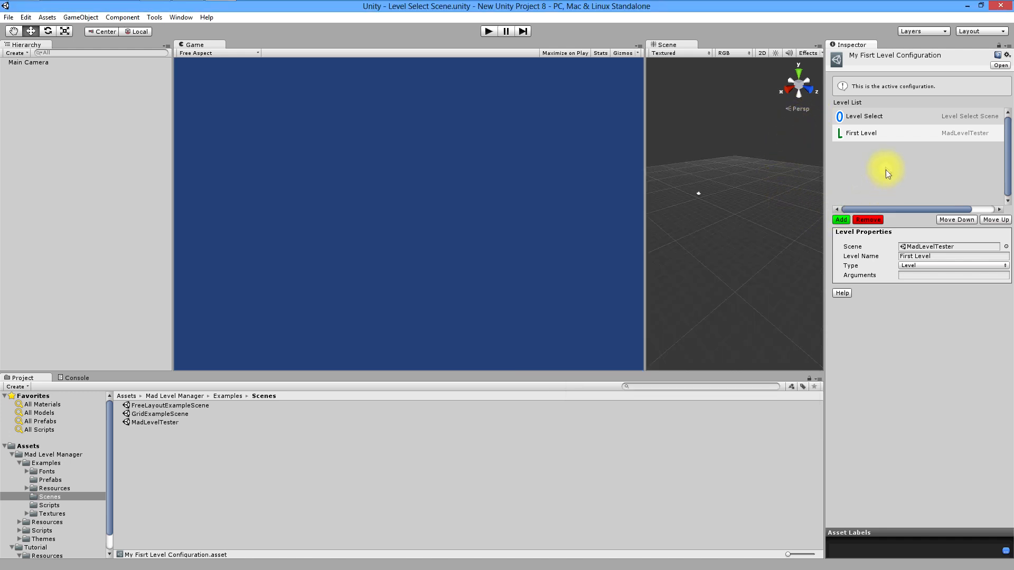
pyautogui.moveTo(864, 179)
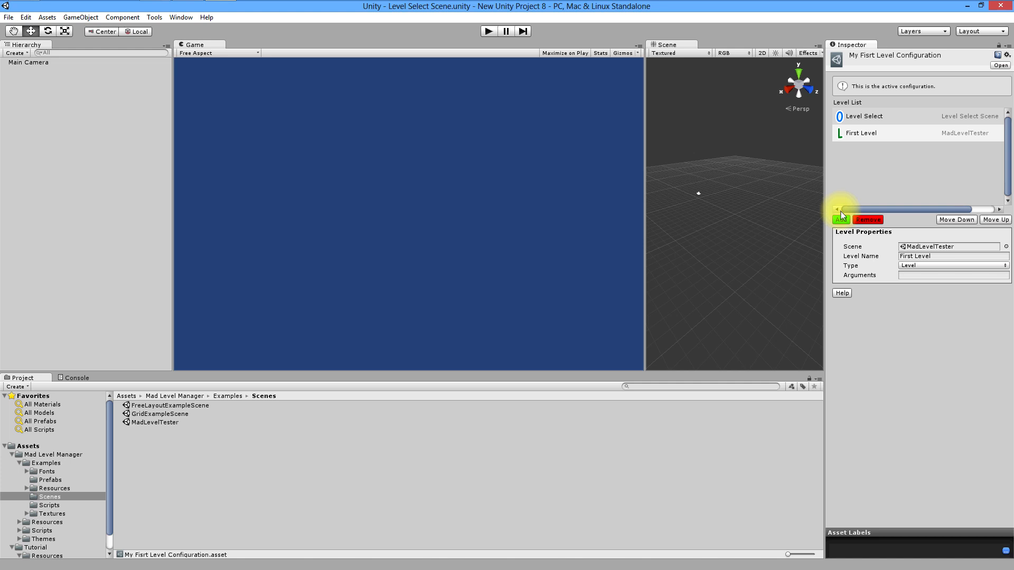
# Add a new level entry and name it Level Two in the level configuration list.
pyautogui.click(839, 220)
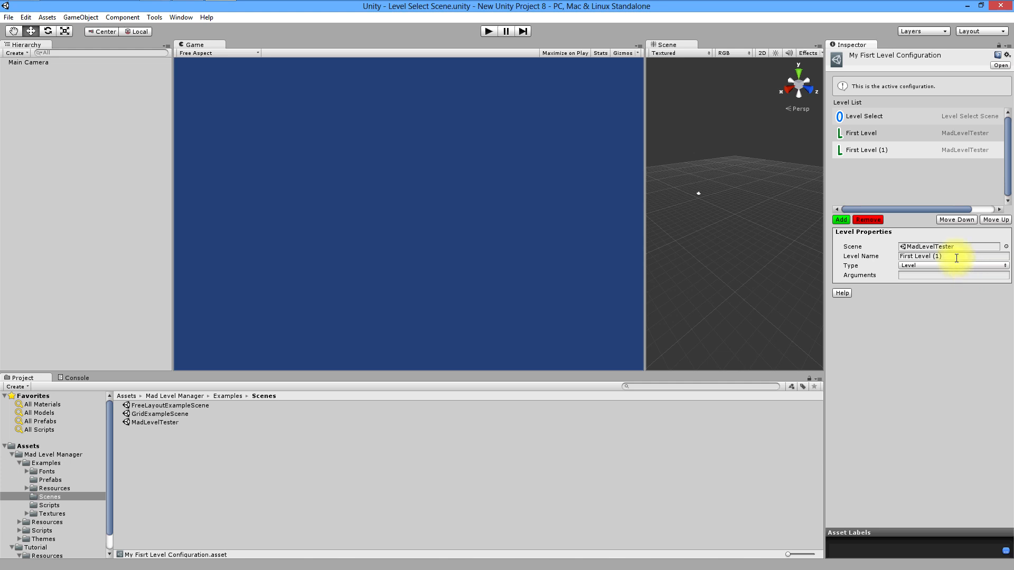
pyautogui.click(944, 255)
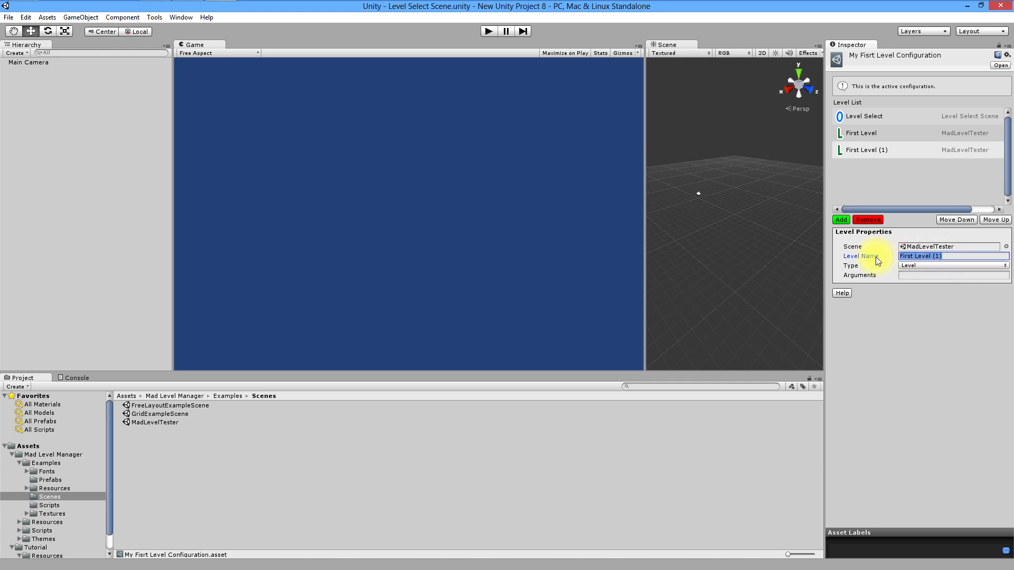
pyautogui.write('Level Two')
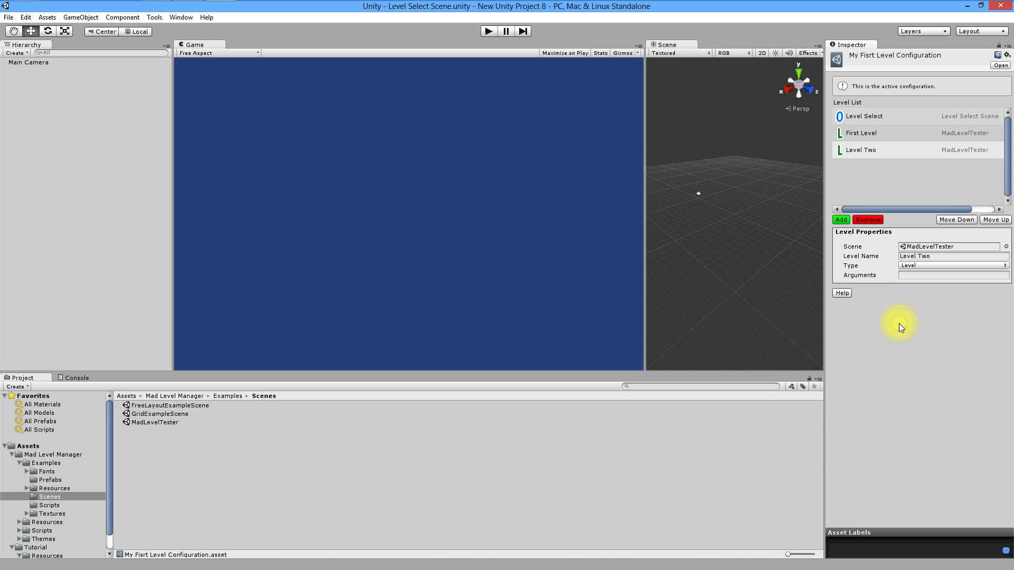
pyautogui.moveTo(894, 327)
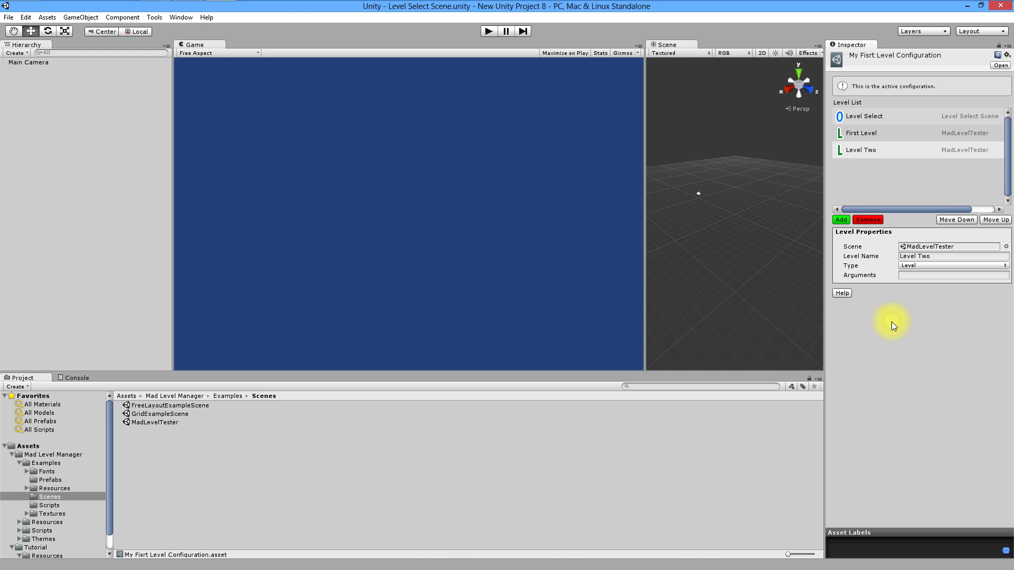
pyautogui.moveTo(46, 83)
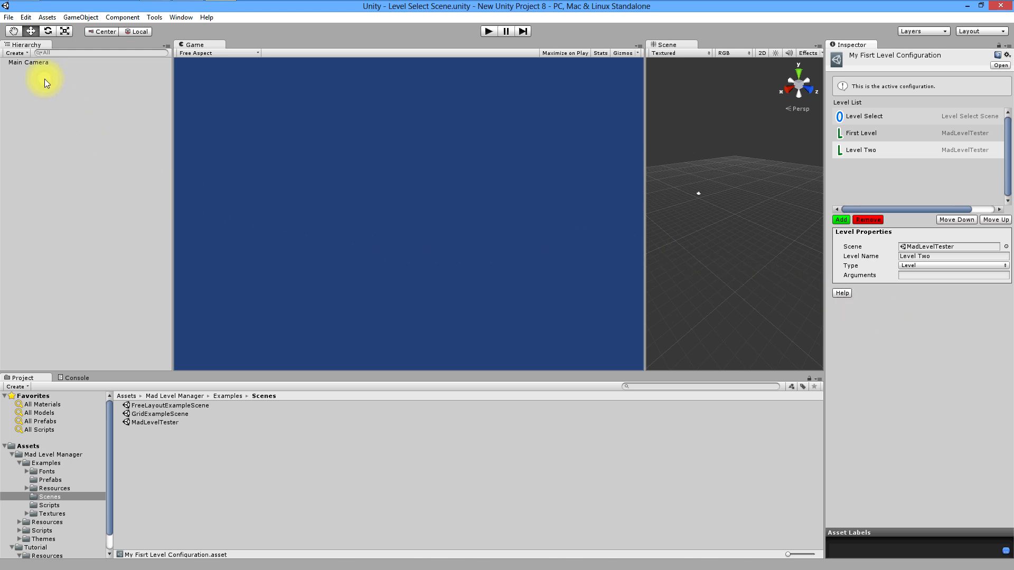
# Remove Main Camera and initialize a Mad Level Root with the Grid screen layout.
pyautogui.click(27, 63)
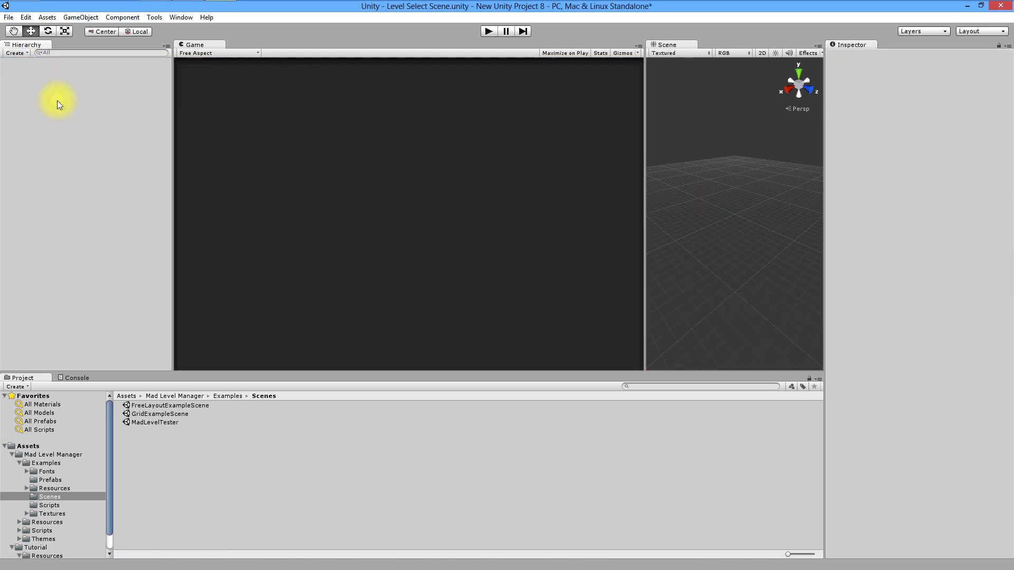
pyautogui.click(154, 16)
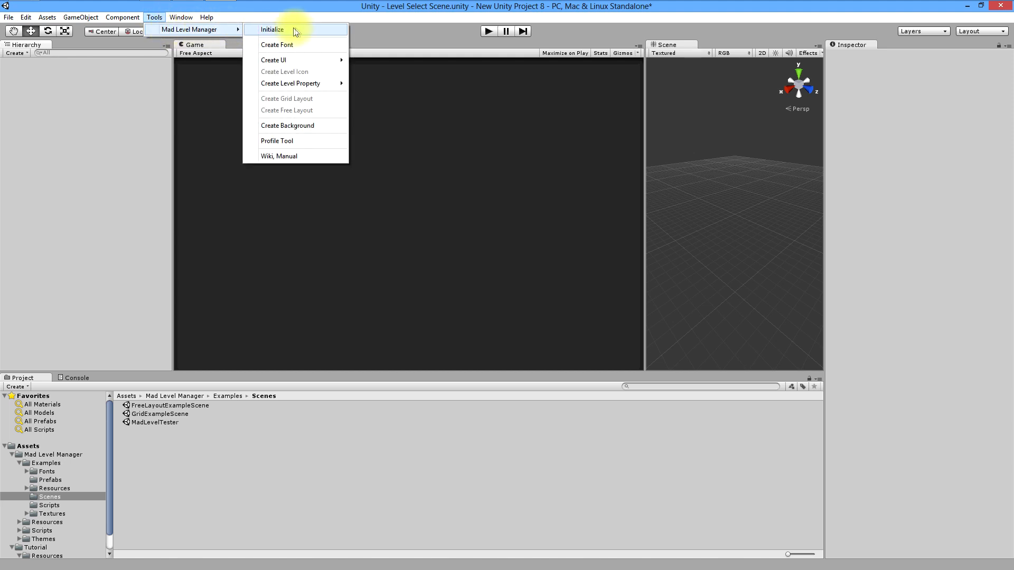
pyautogui.click(272, 30)
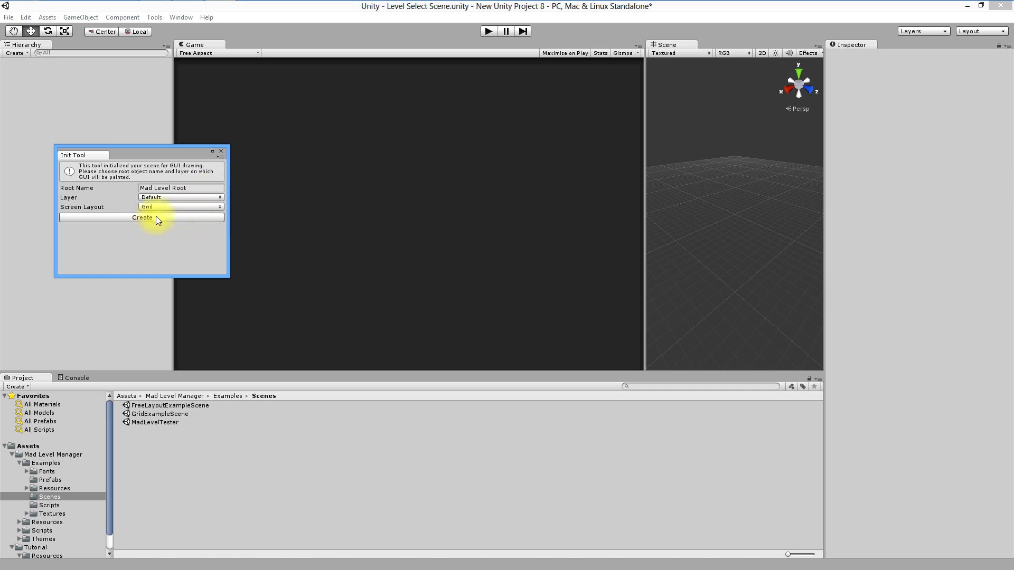
pyautogui.click(142, 218)
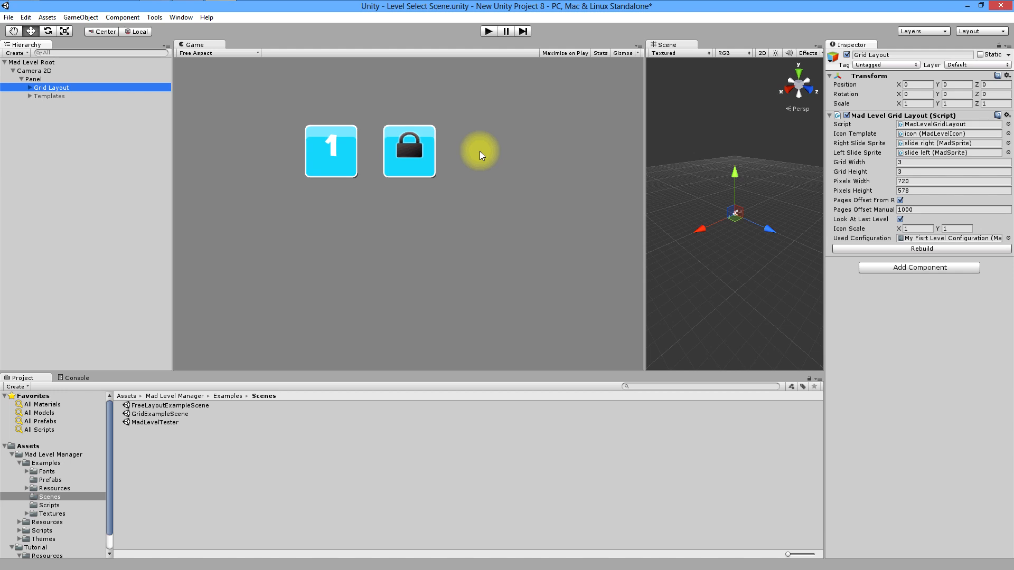
pyautogui.moveTo(453, 209)
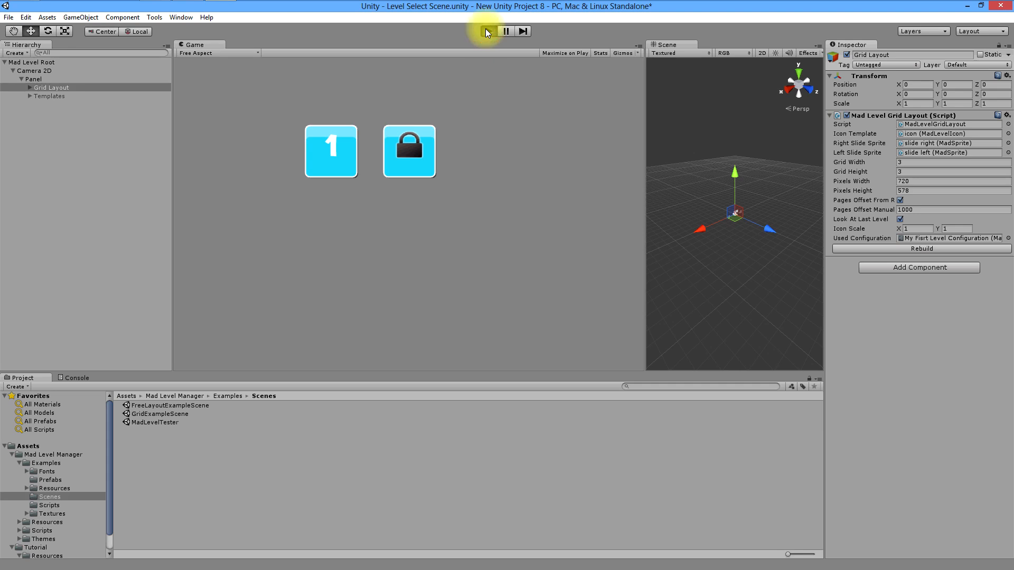
# Build and run the standalone game, saving the executable as demo.
pyautogui.click(488, 30)
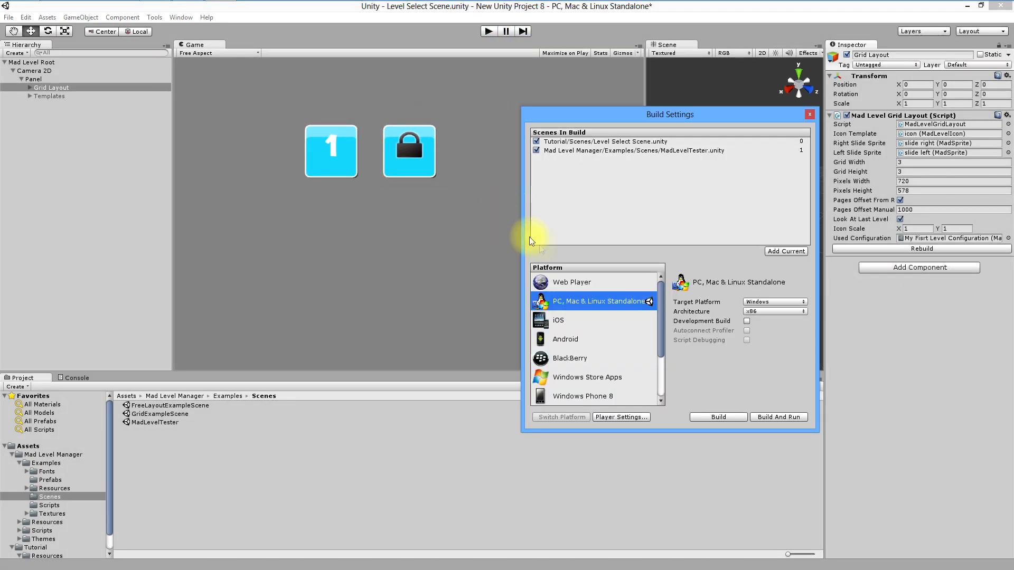
pyautogui.moveTo(779, 417)
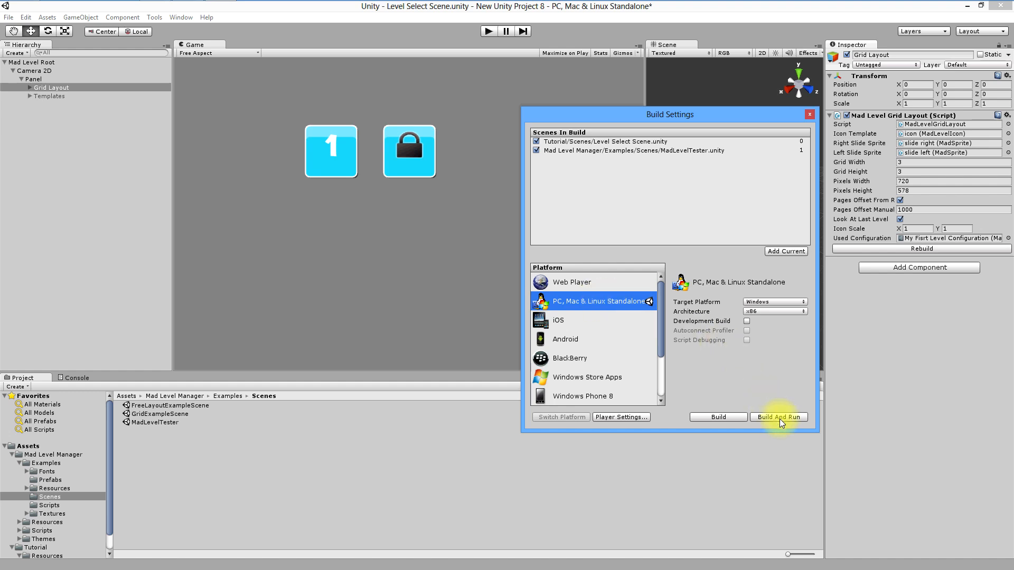
pyautogui.click(778, 417)
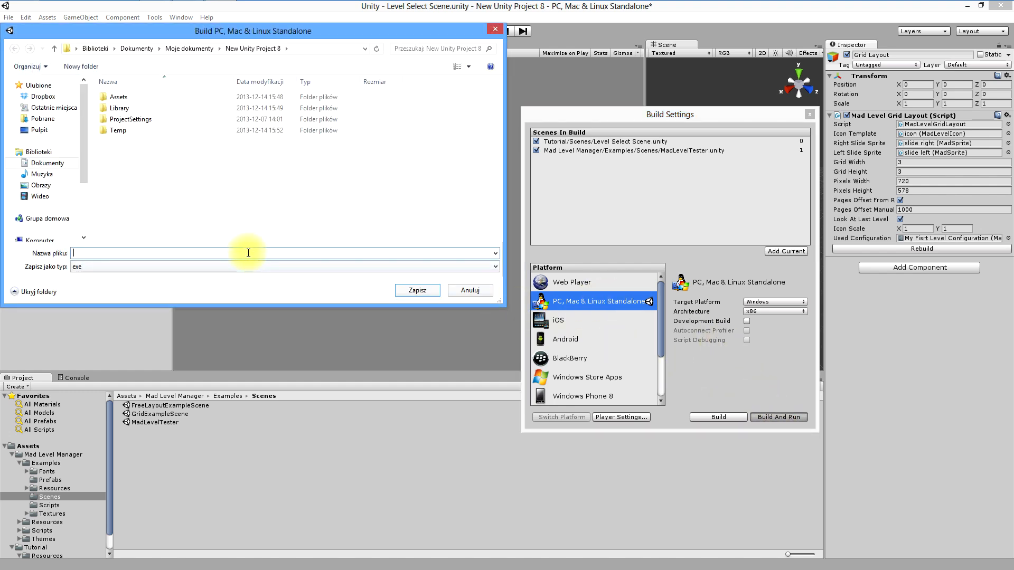
pyautogui.write('demo')
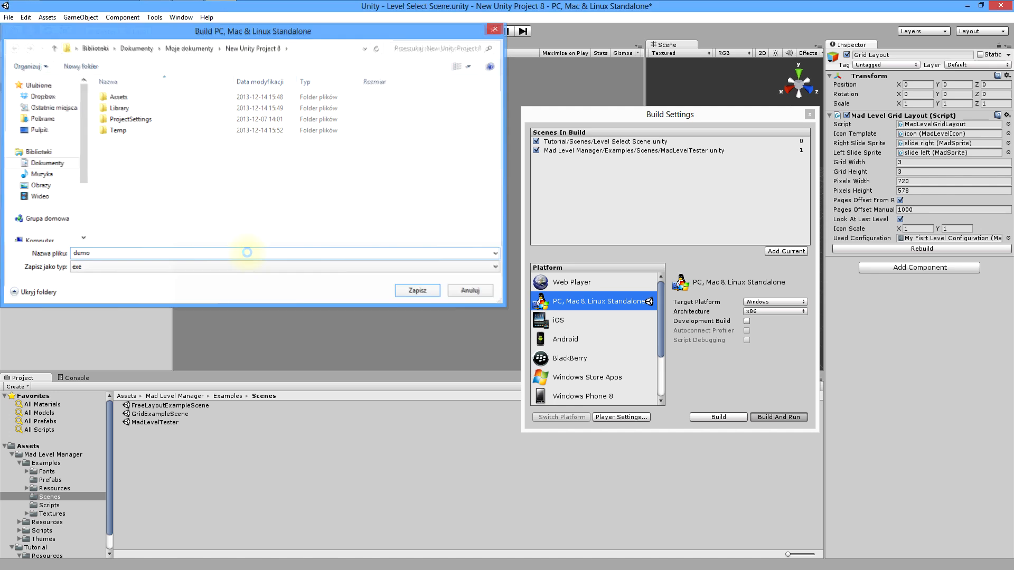
pyautogui.click(416, 290)
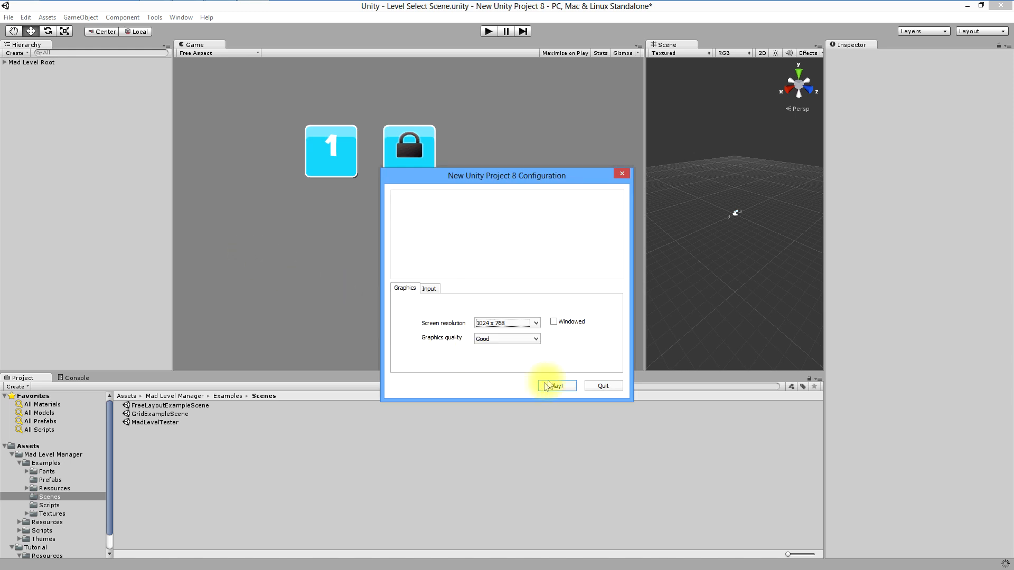
# Play the game, award stars in Level Two and return to the level grid.
pyautogui.click(554, 386)
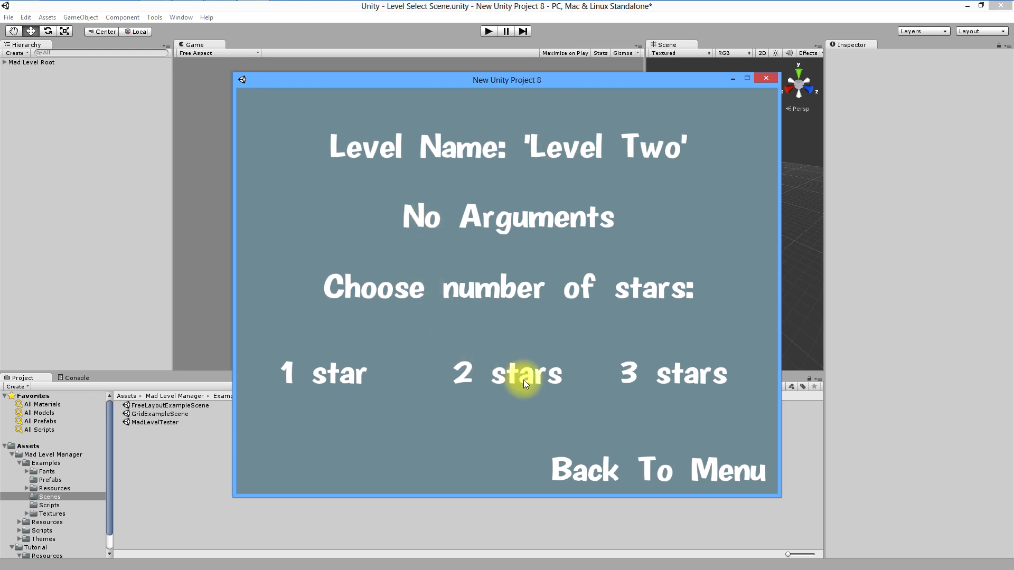
pyautogui.click(523, 373)
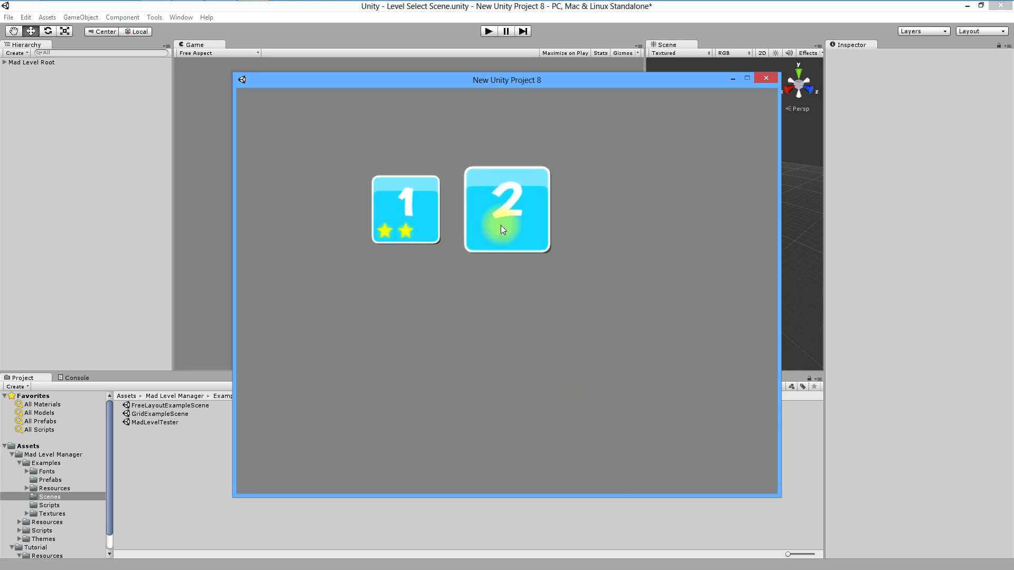
pyautogui.click(506, 209)
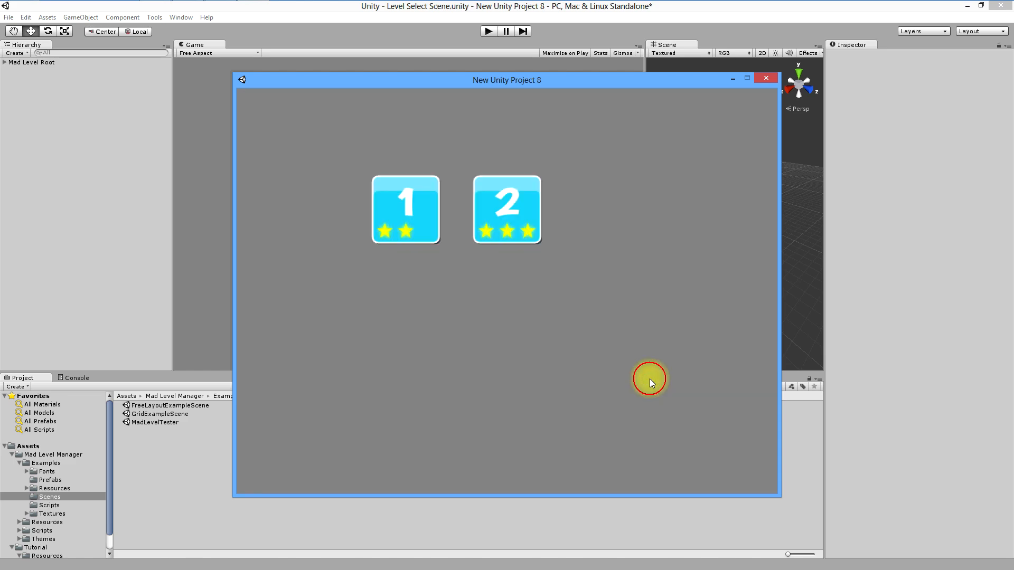